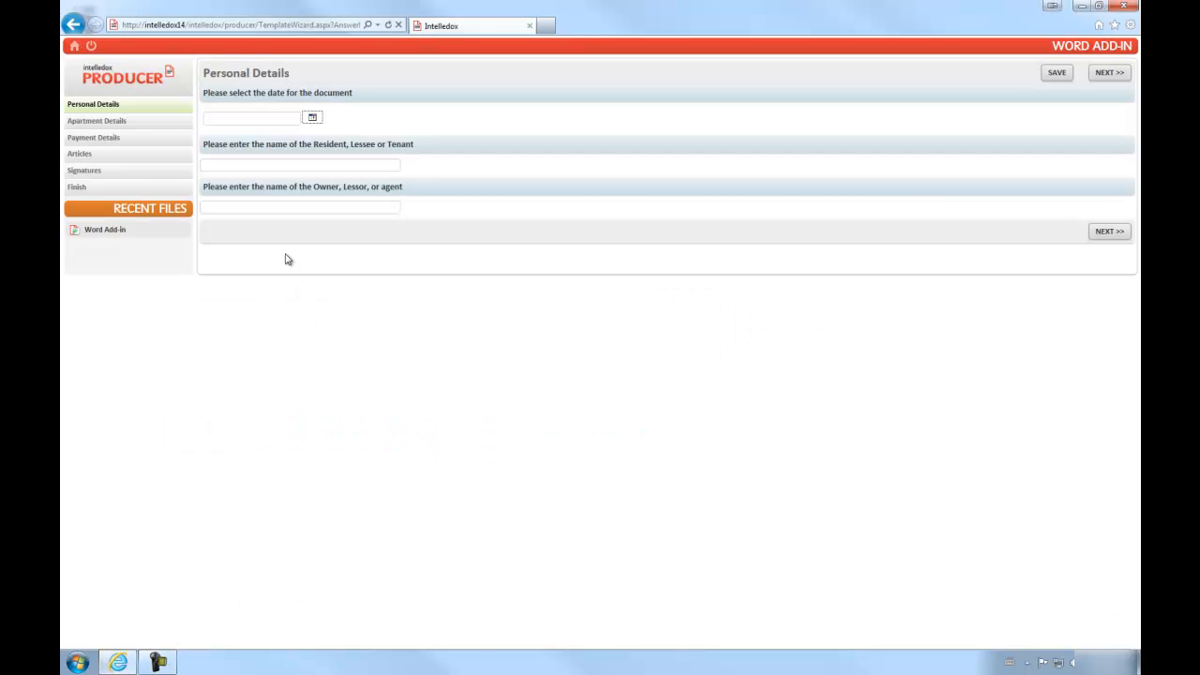
# Set the lease date to 15/07/2011 and enter the tenant and owner names
pyautogui.click(313, 117)
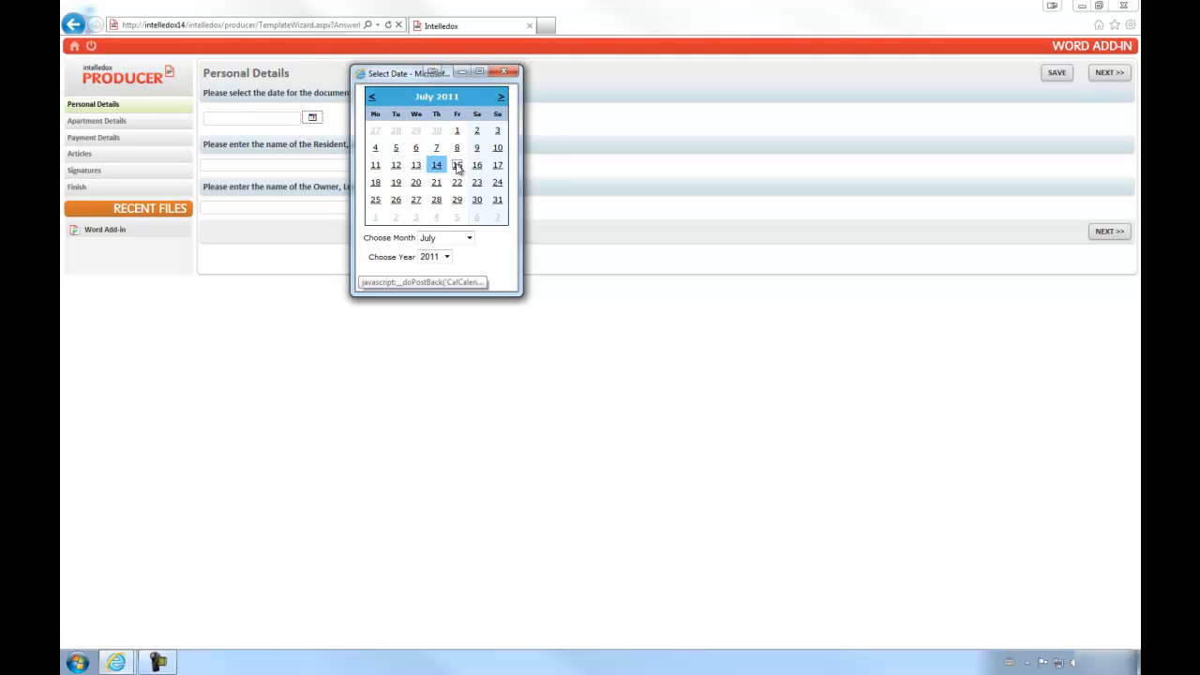
pyautogui.click(456, 164)
pyautogui.write('Bi')
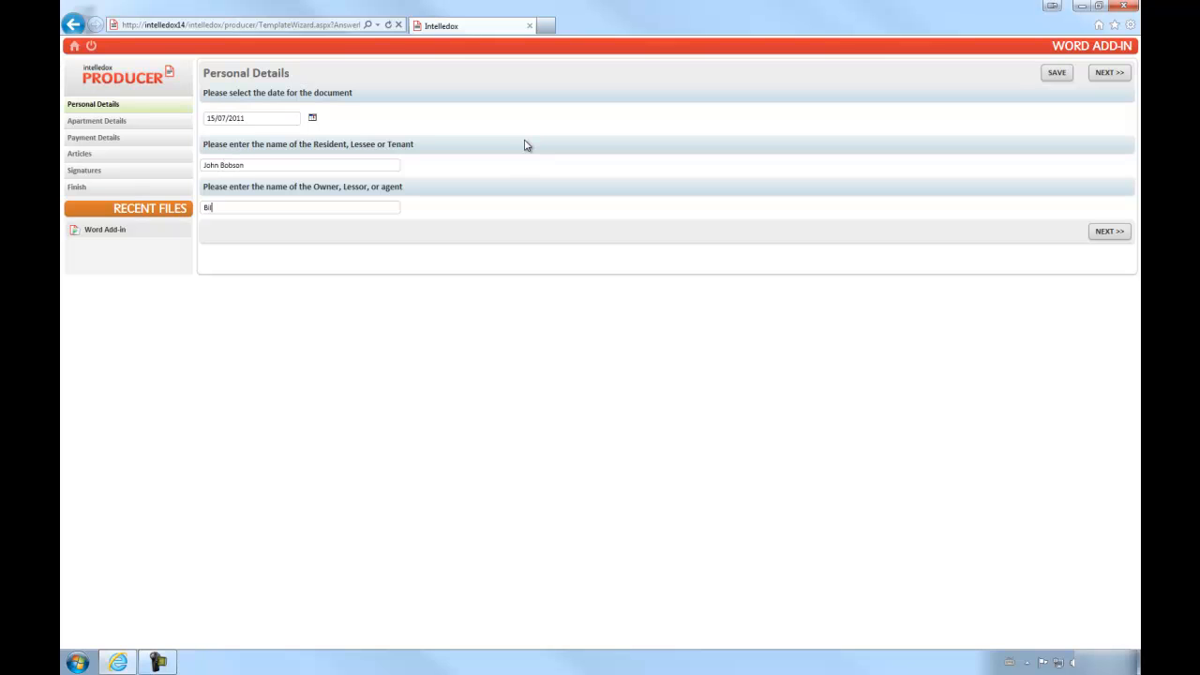
pyautogui.write('ll Landlord')
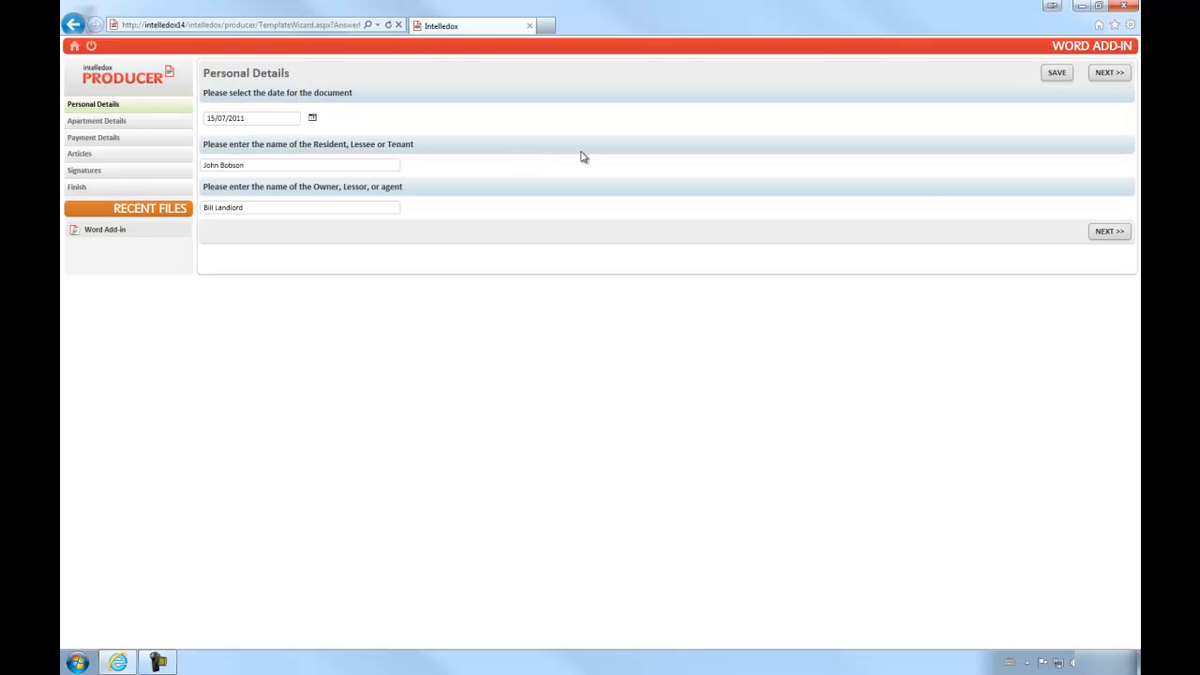
pyautogui.click(1109, 72)
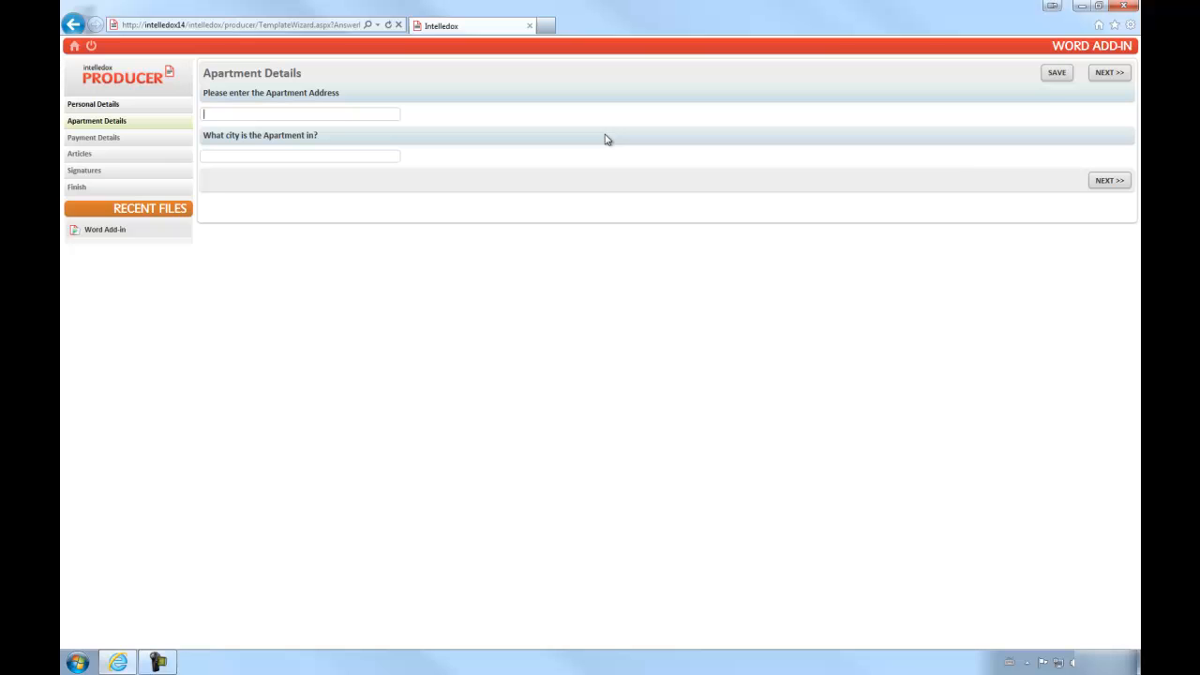
pyautogui.write('123 Yarra G')
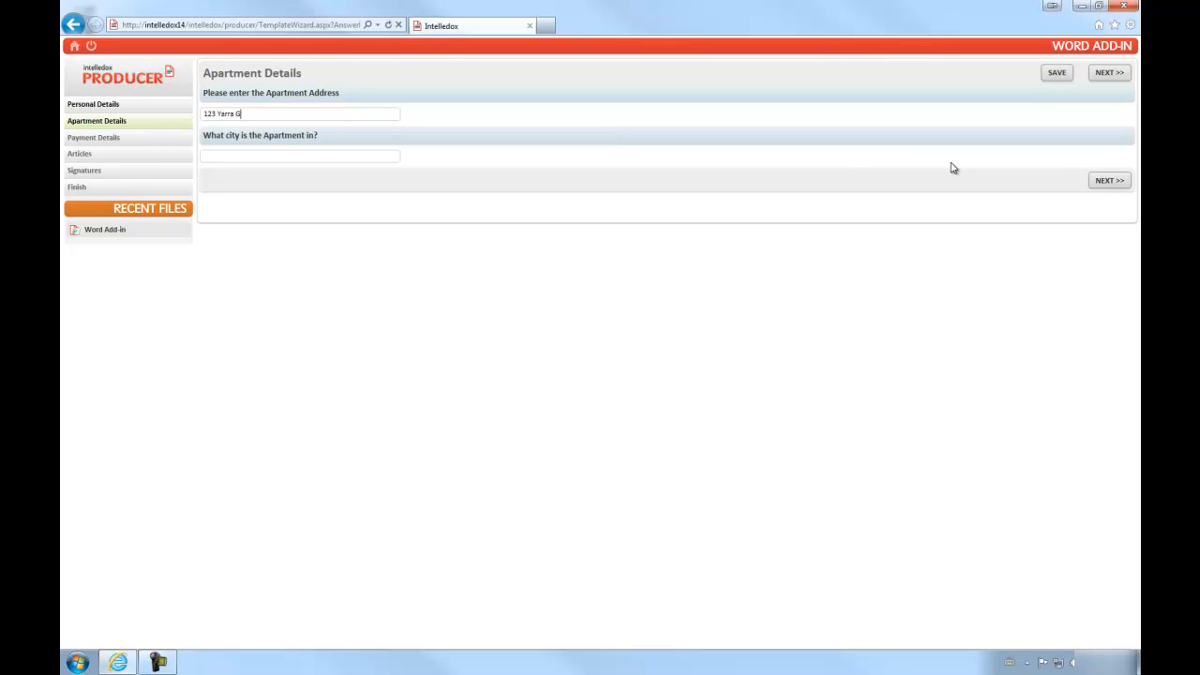
pyautogui.write('en, Yarralumla')
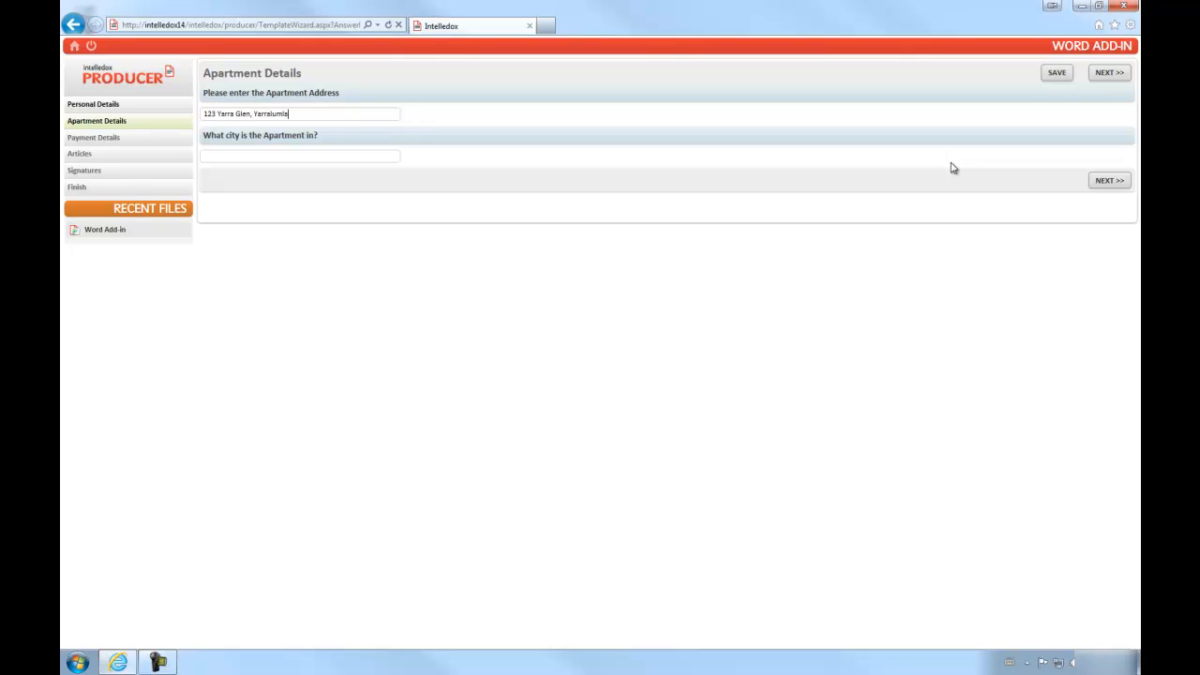
pyautogui.write('2600')
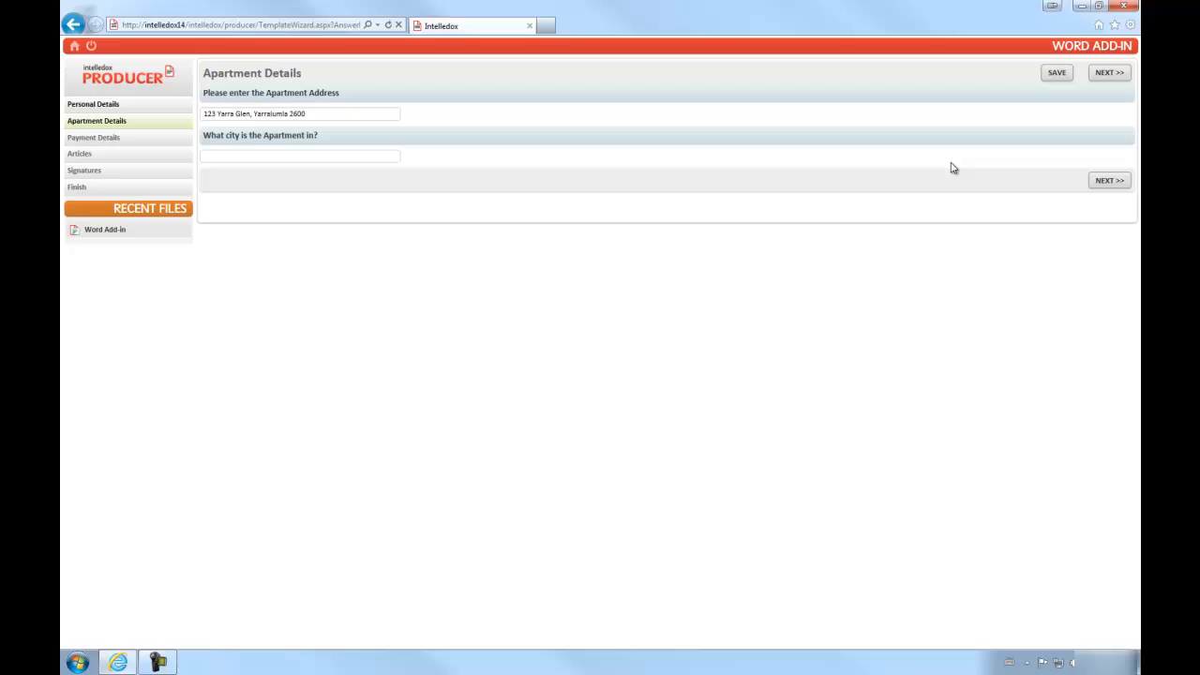
pyautogui.write('Canberra')
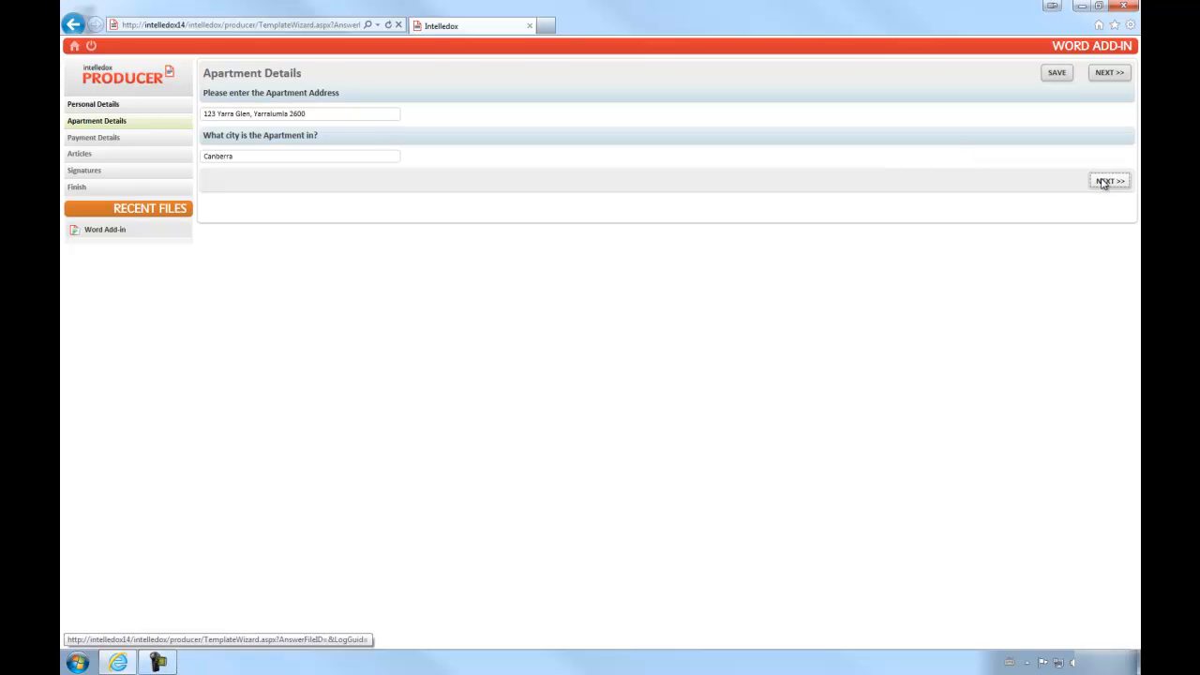
# Enter a monthly payment of 1000 starting 15/07/2011, then advance past Articles to Signatures
pyautogui.click(1109, 181)
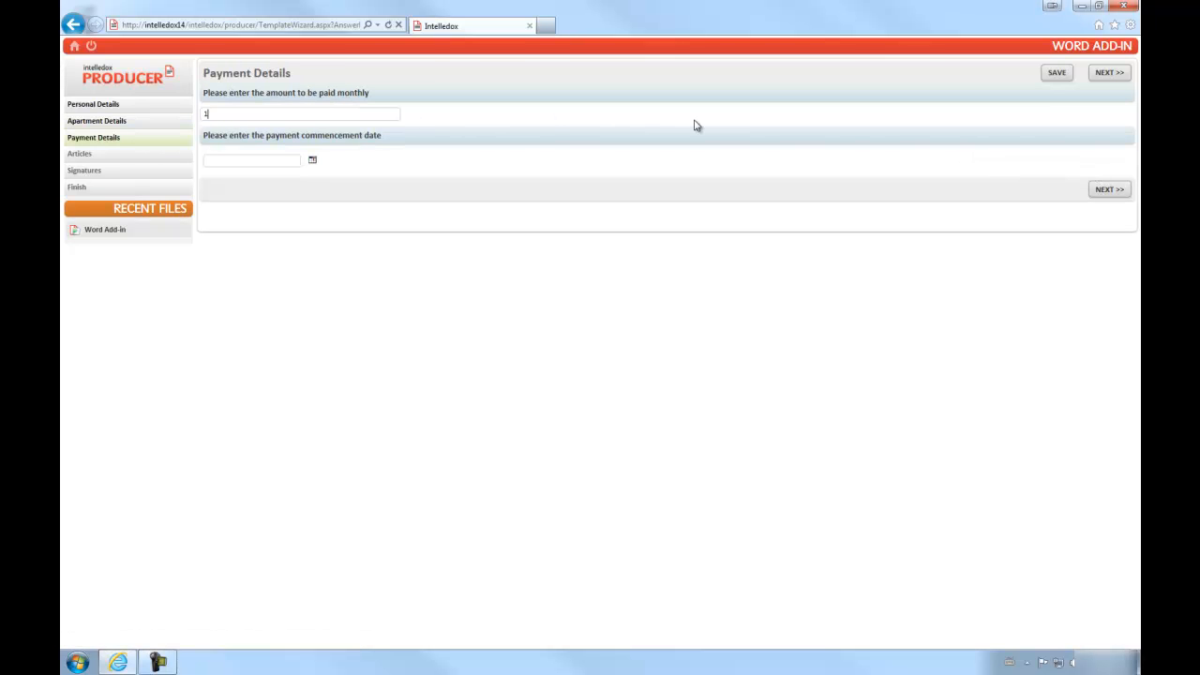
pyautogui.write('000')
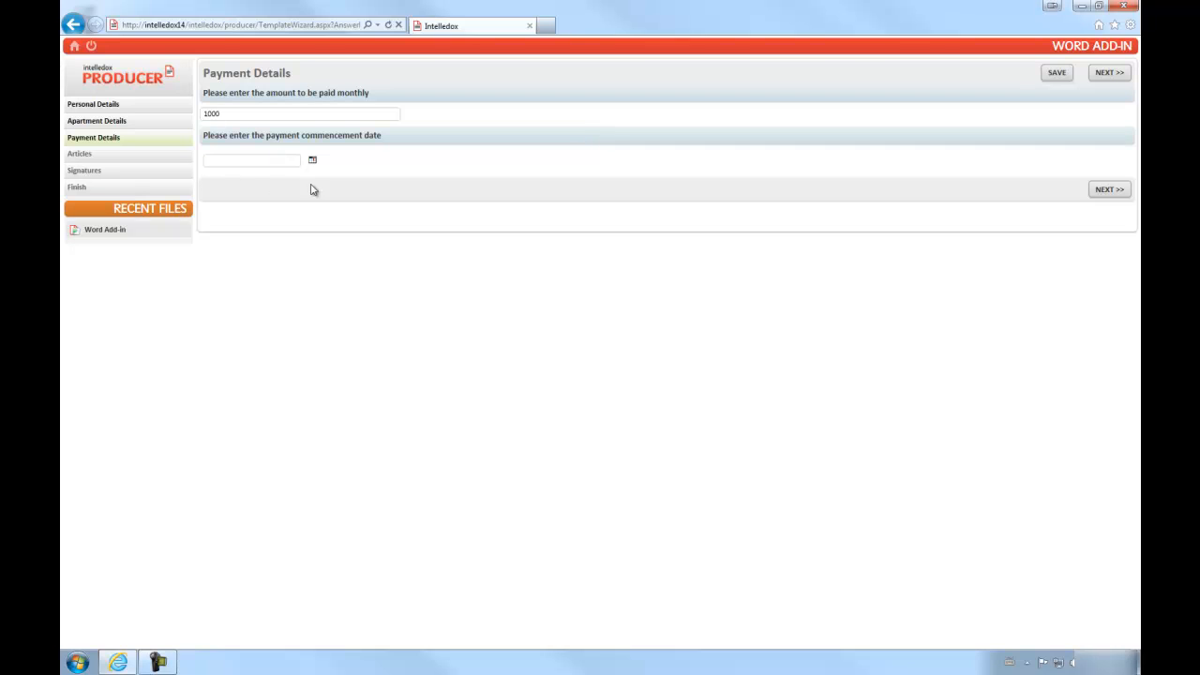
pyautogui.moveTo(314, 160)
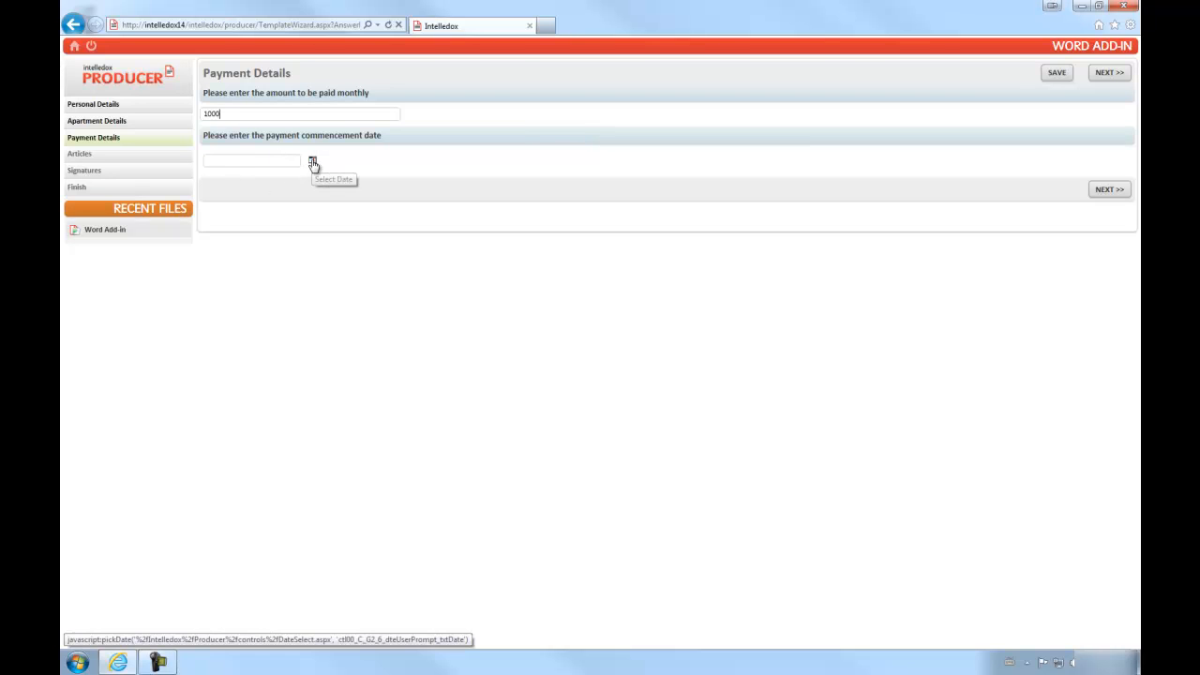
pyautogui.click(313, 160)
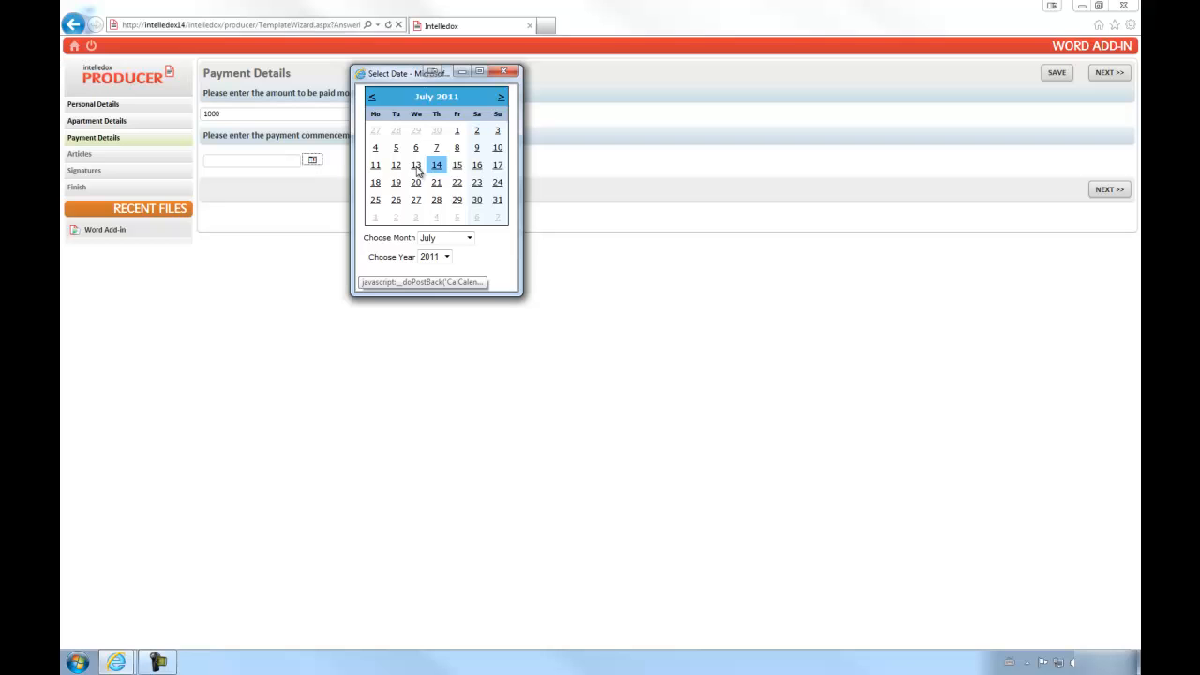
pyautogui.click(456, 164)
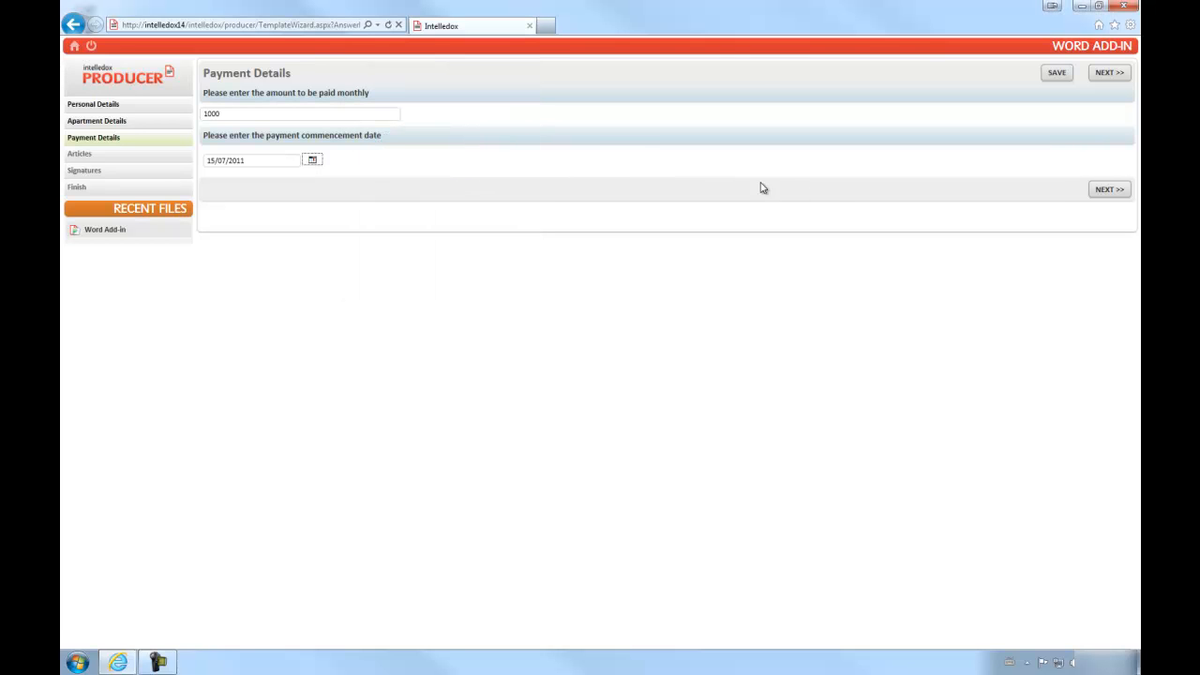
pyautogui.click(1109, 188)
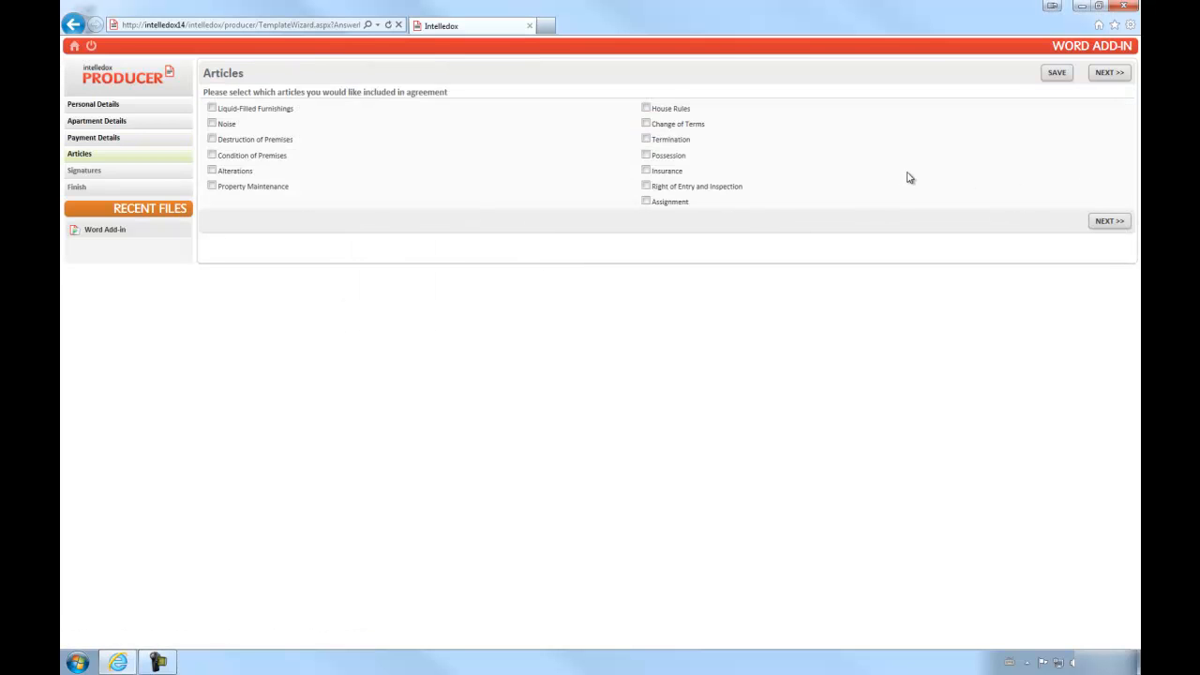
pyautogui.click(212, 107)
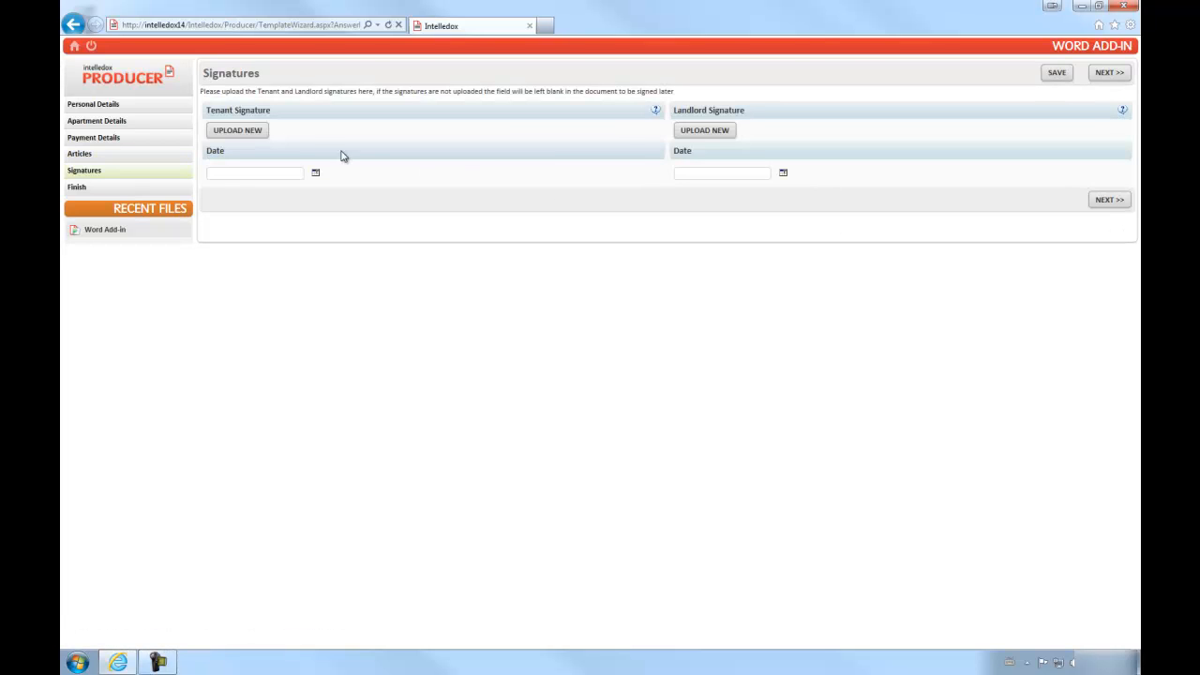
# Upload the tenant's JohnBobson signature image and date it 14/07/2011
pyautogui.click(236, 130)
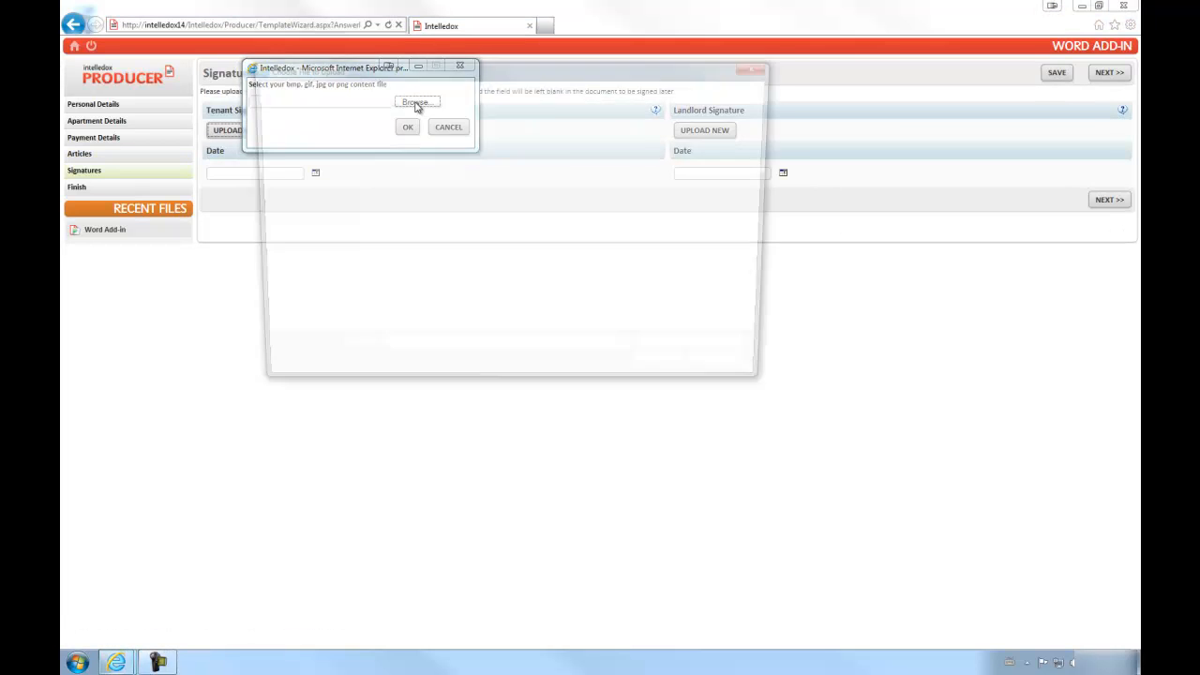
pyautogui.click(415, 101)
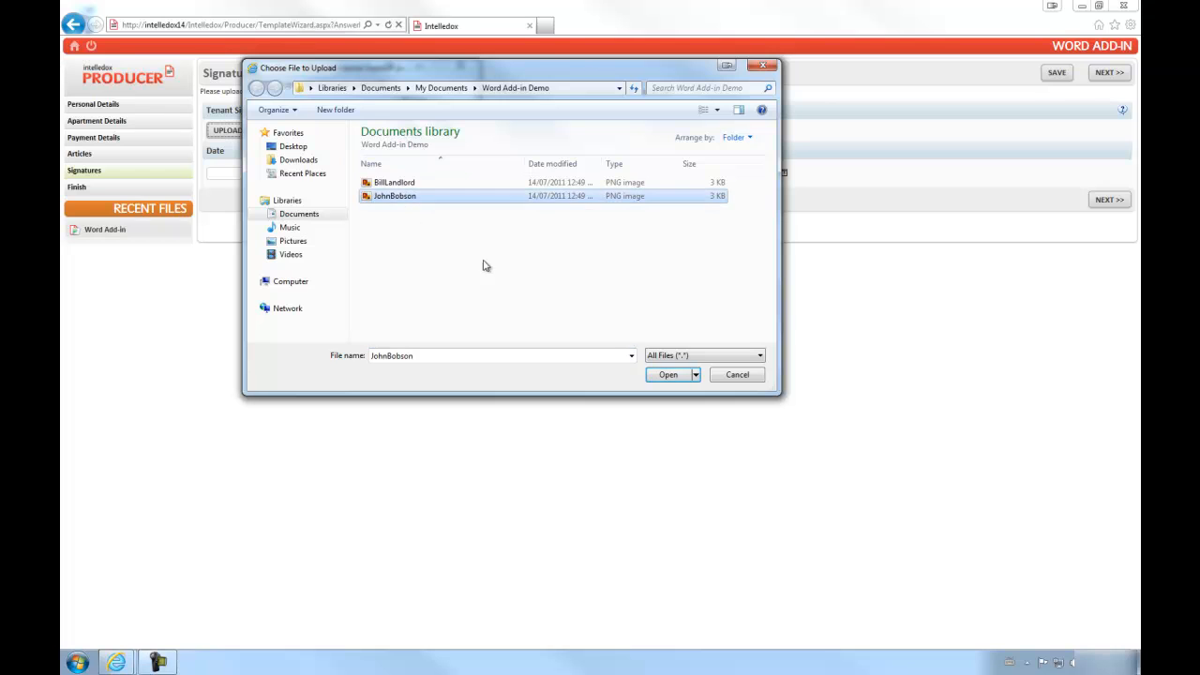
pyautogui.click(668, 374)
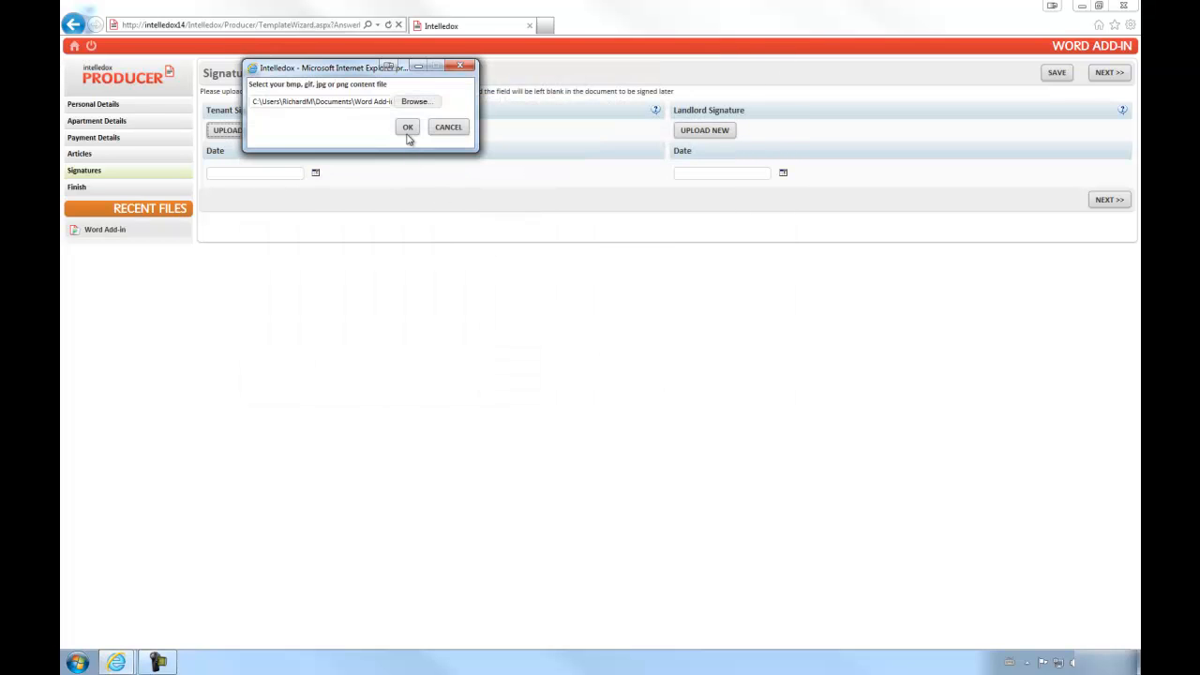
pyautogui.click(407, 127)
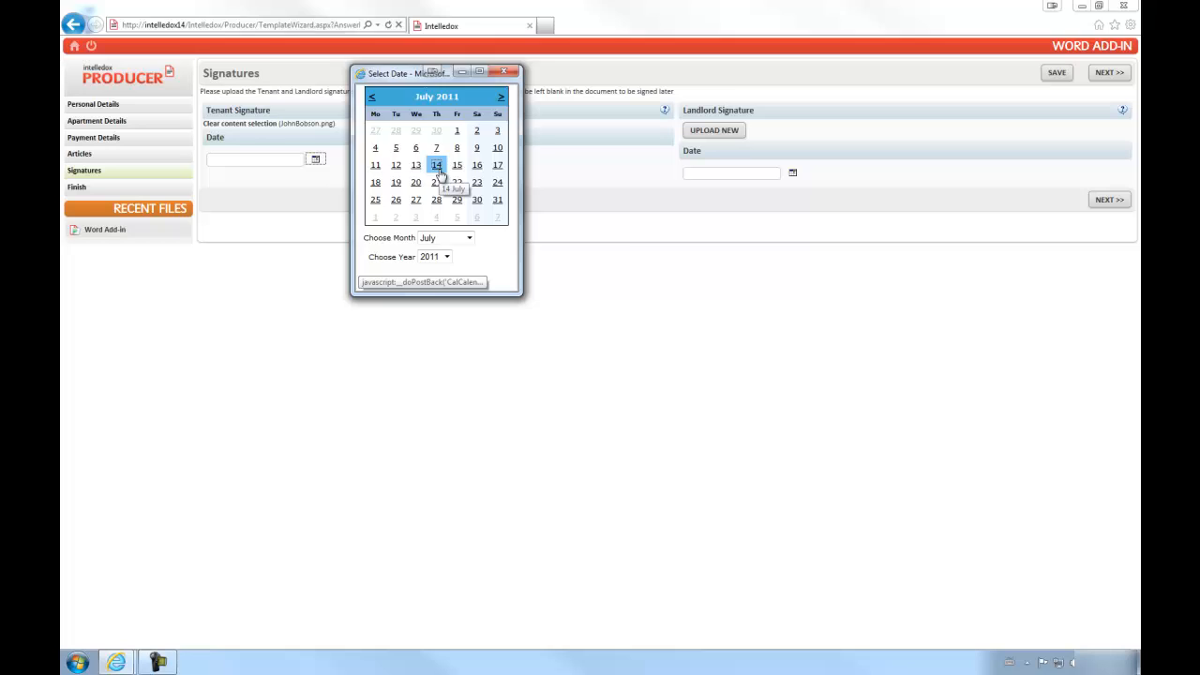
pyautogui.click(436, 165)
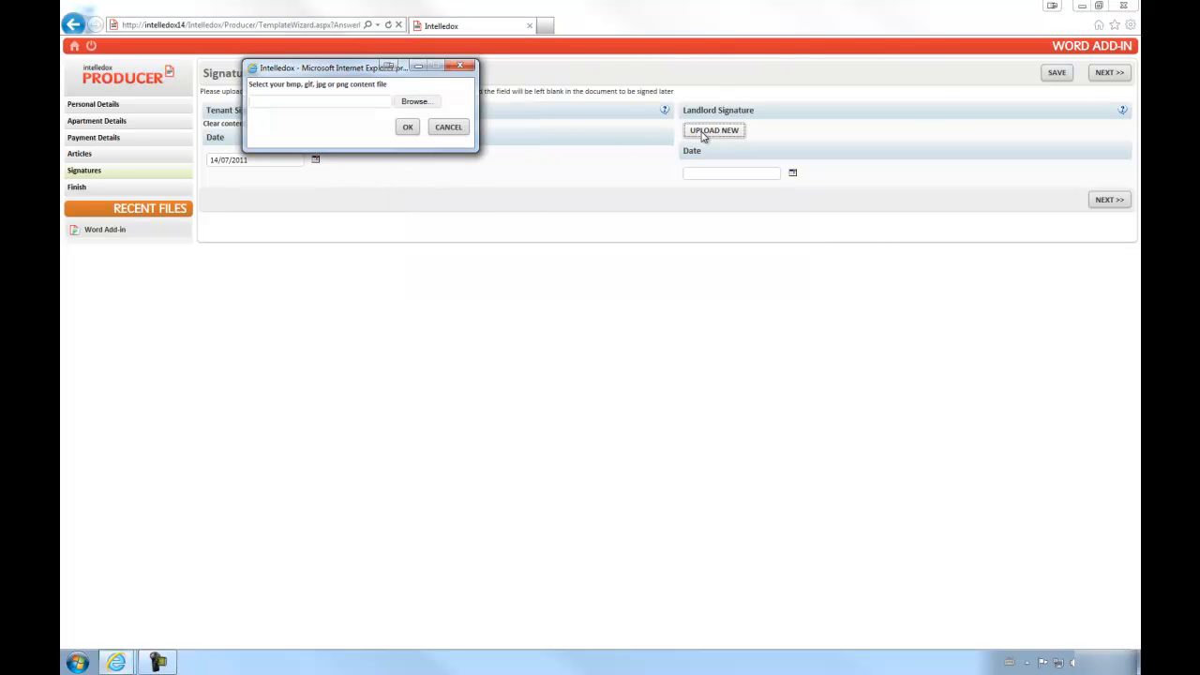
# Upload the landlord's BillLandlord signature image and date it 14 July 2011
pyautogui.click(415, 101)
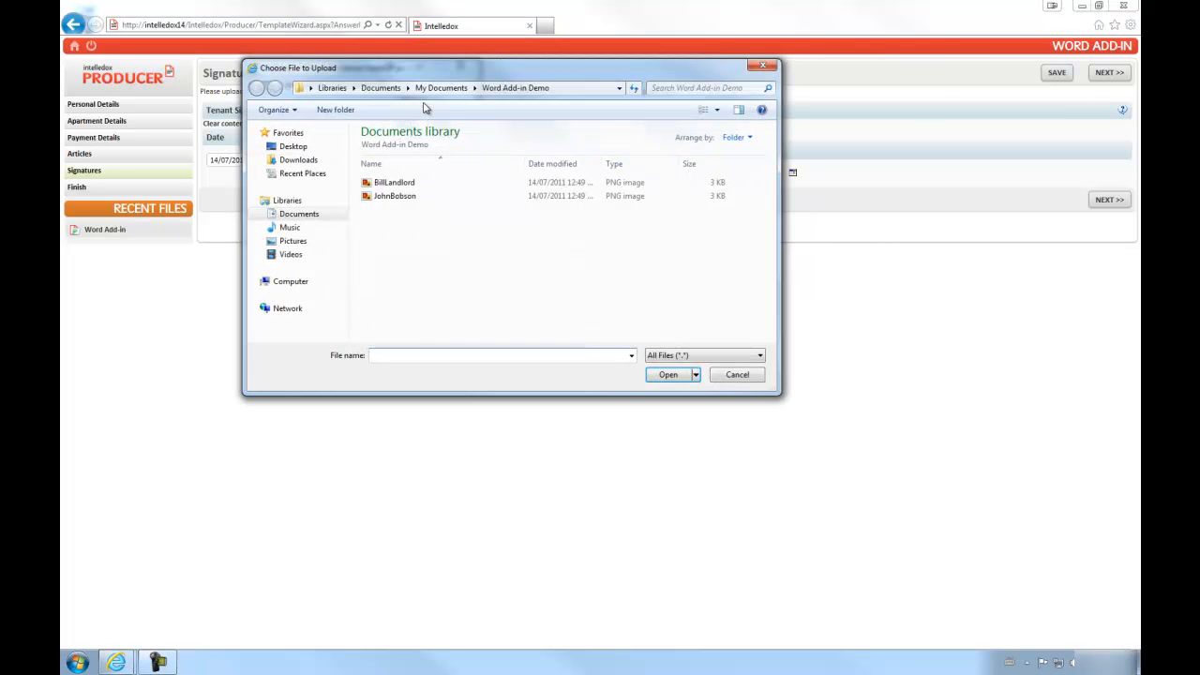
pyautogui.click(394, 182)
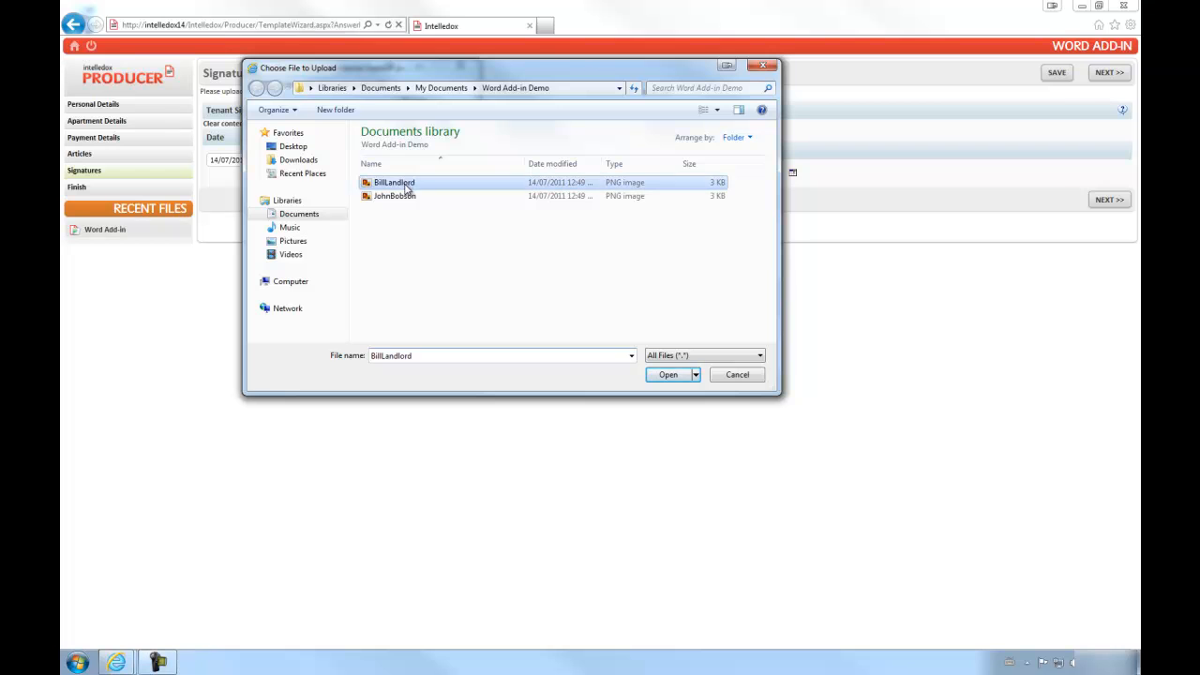
pyautogui.click(667, 374)
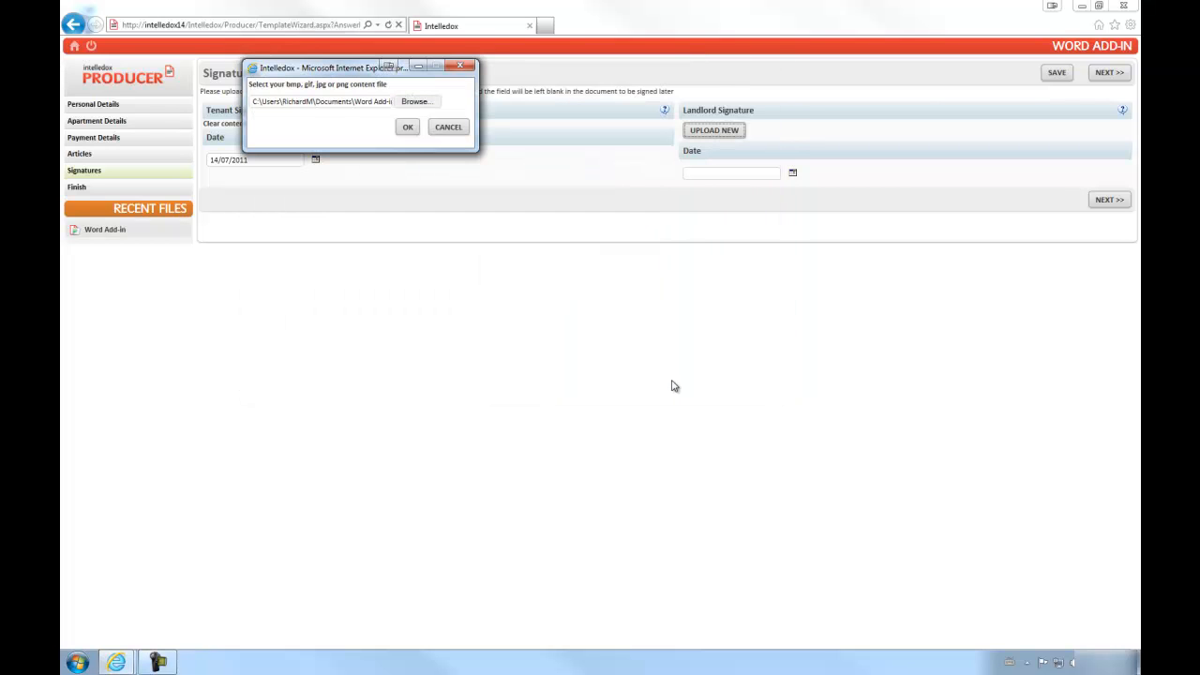
pyautogui.click(407, 127)
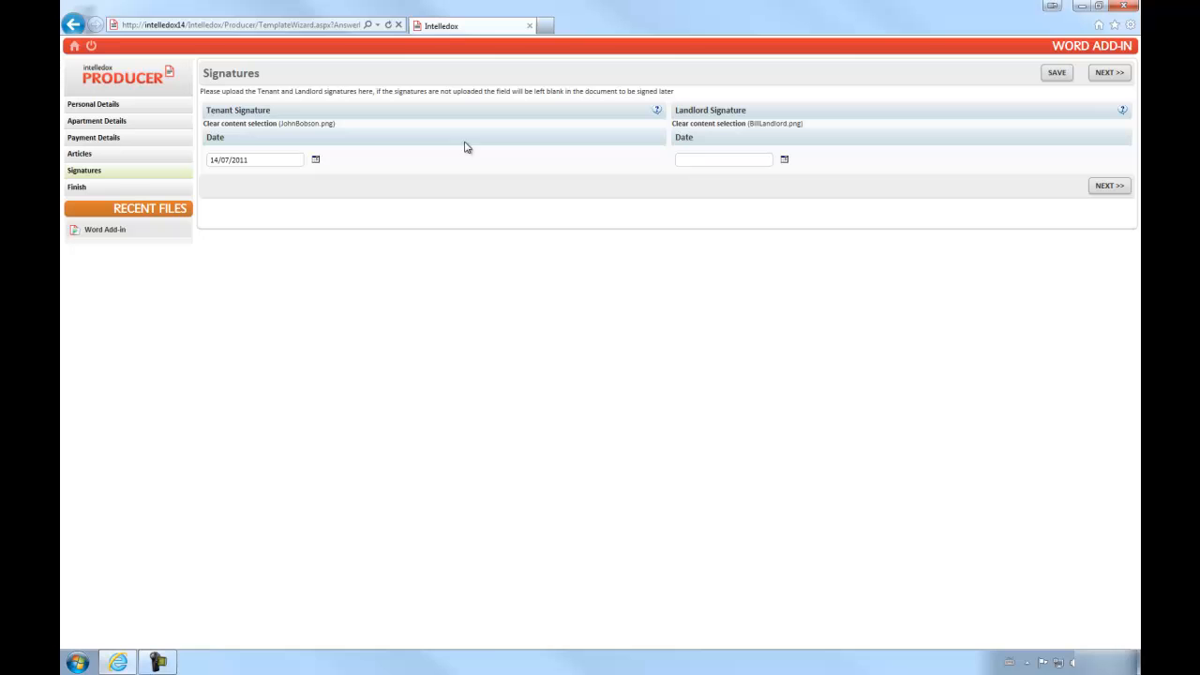
pyautogui.click(784, 158)
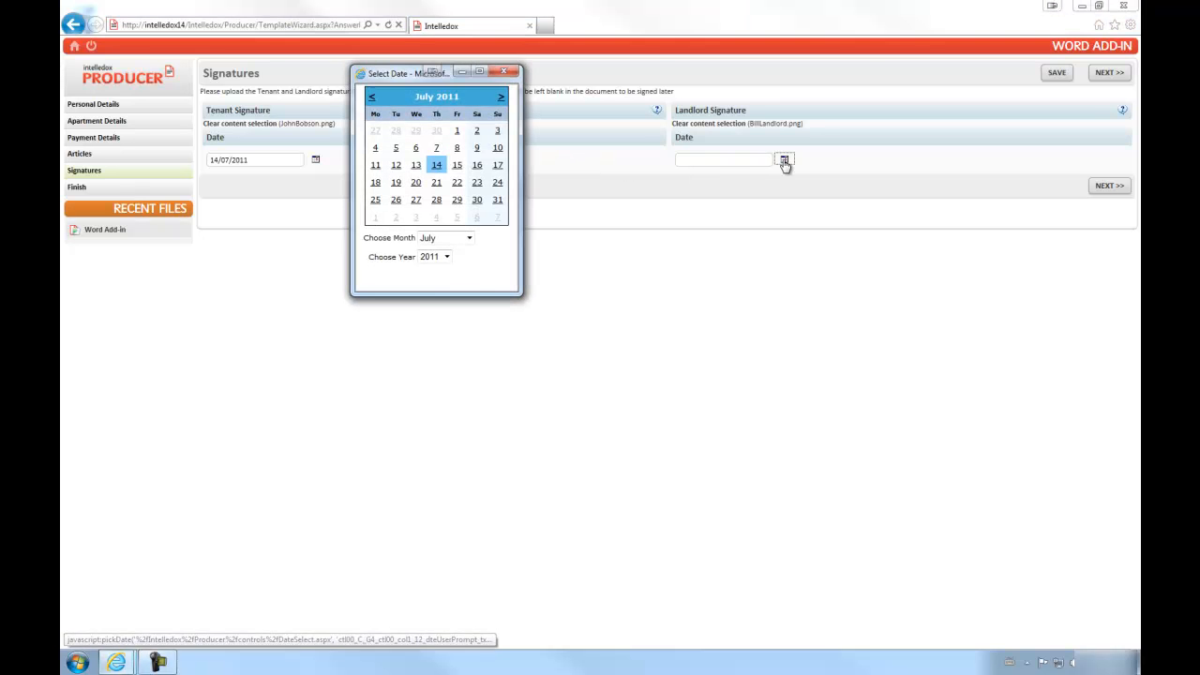
pyautogui.click(436, 165)
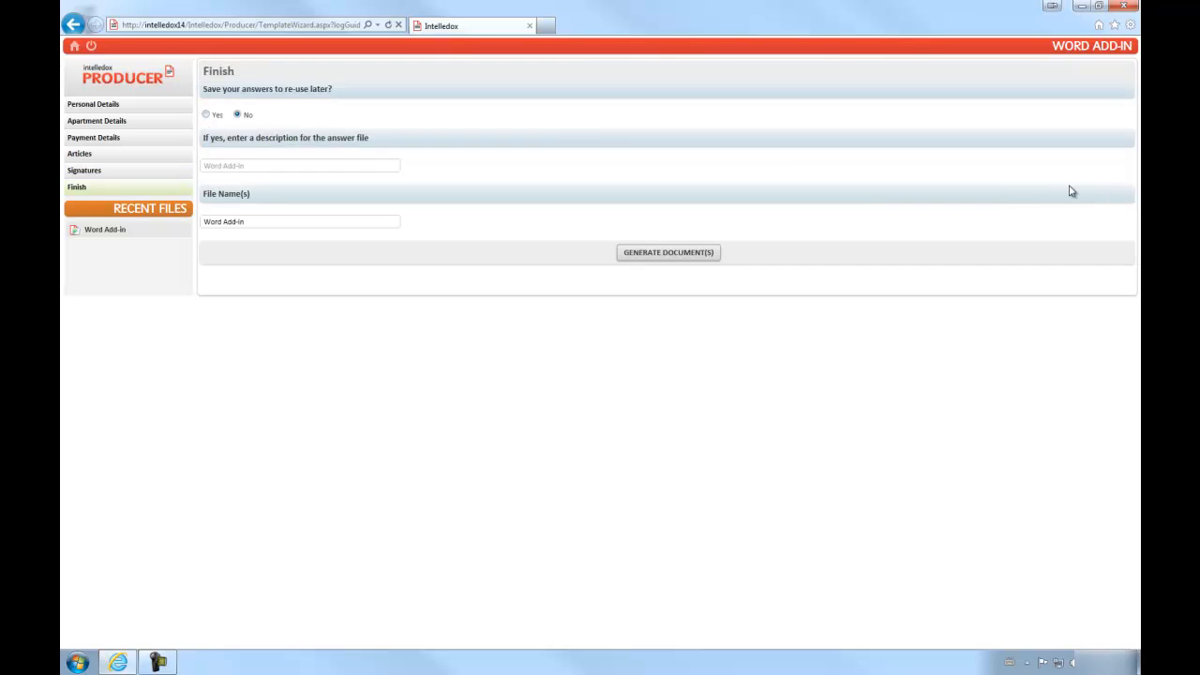
# Generate the lease documents and open the downloaded docx version in Word
pyautogui.click(667, 253)
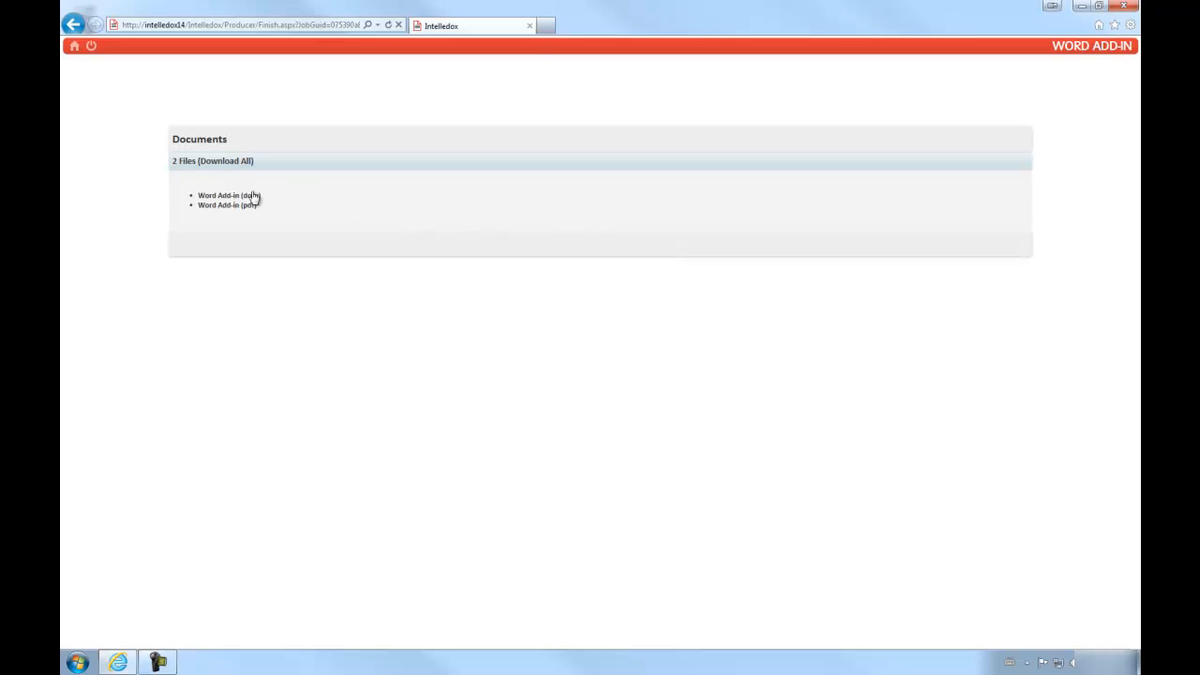
pyautogui.click(229, 195)
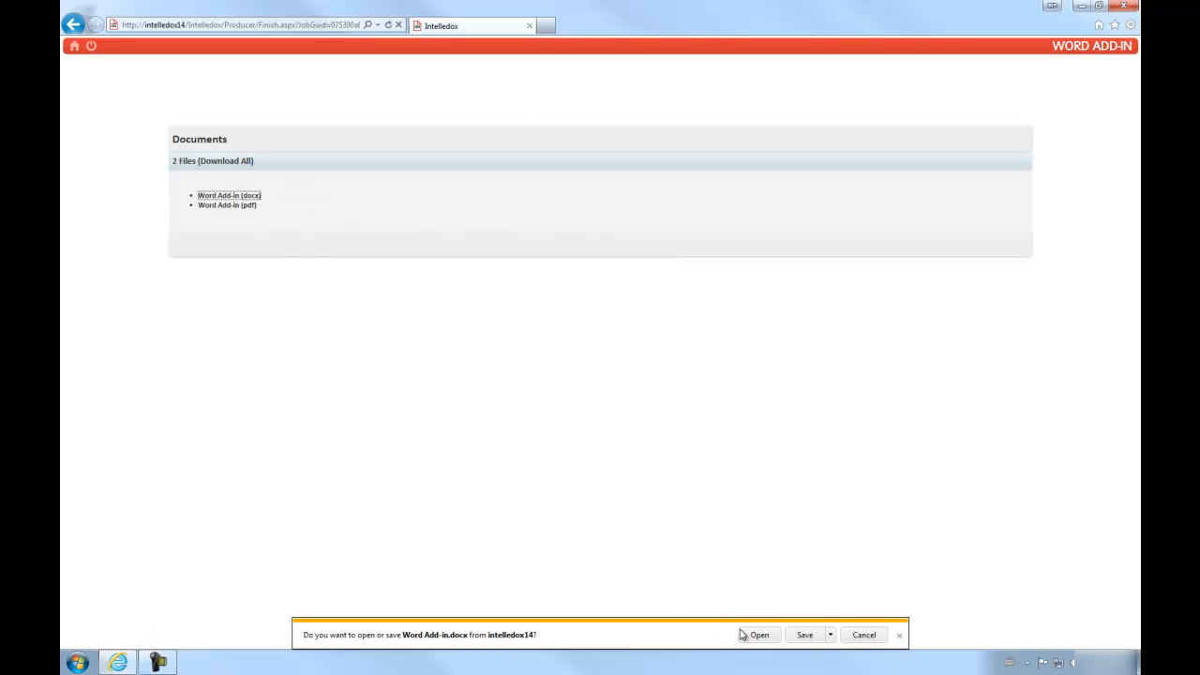
pyautogui.click(760, 635)
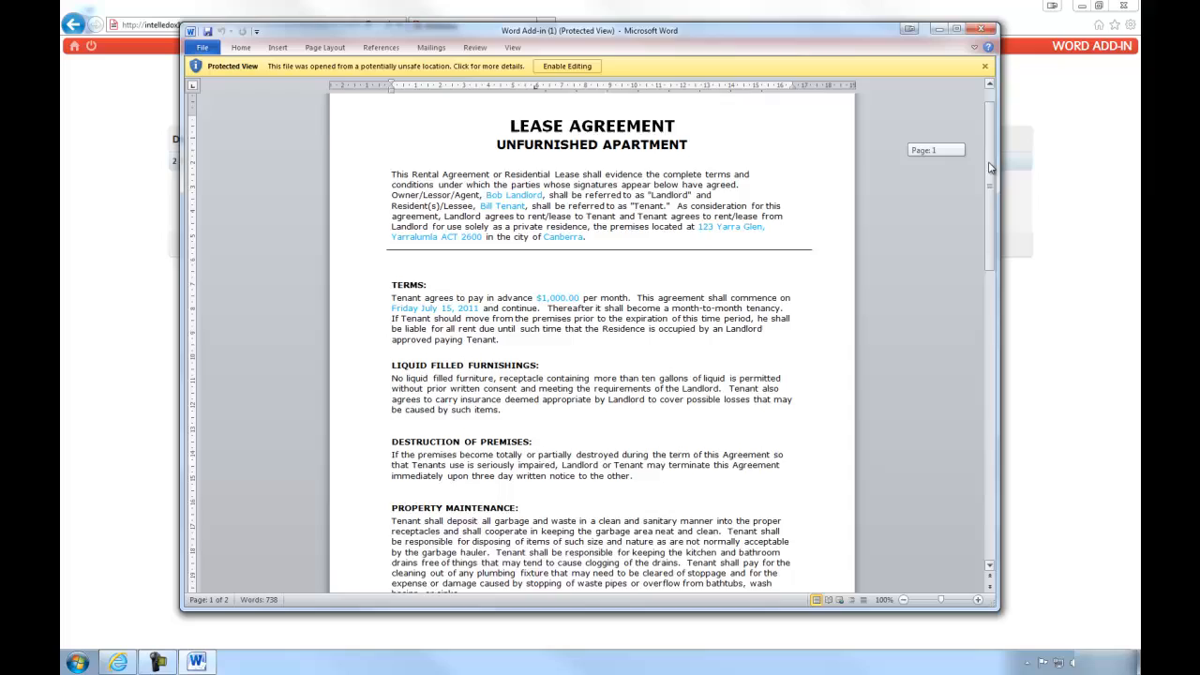
# Enable editing and swap the footer logo for Generic_Realty_footer from the Content Library
pyautogui.scroll(-3)
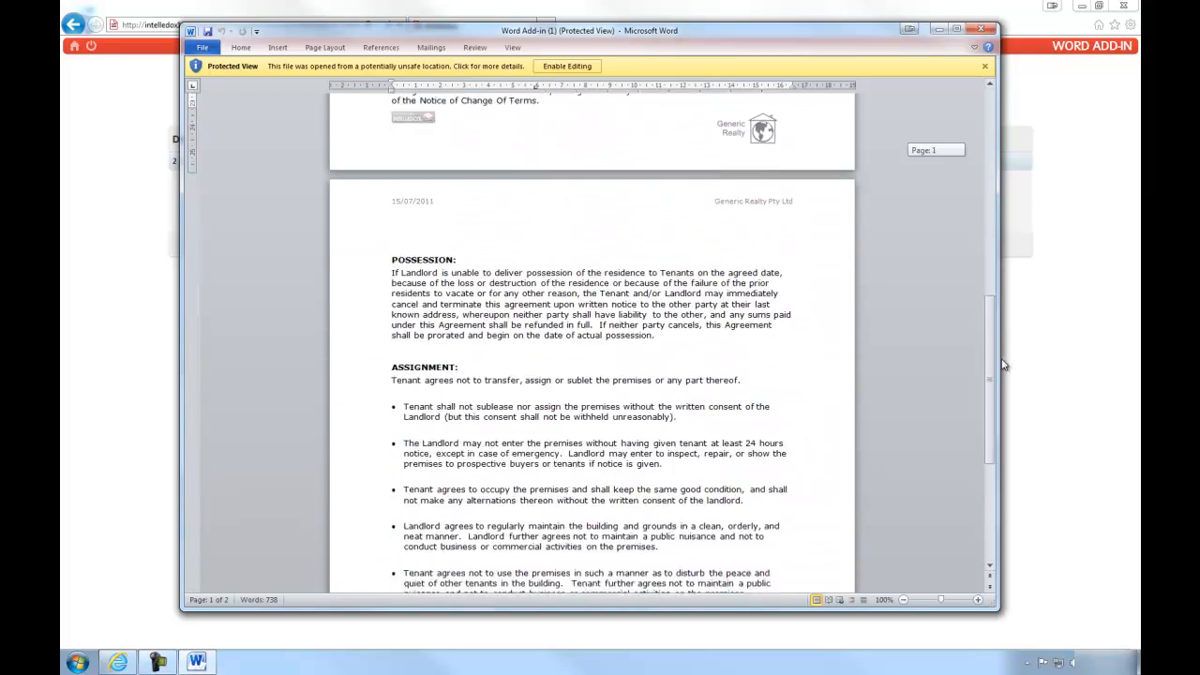
pyautogui.scroll(-3)
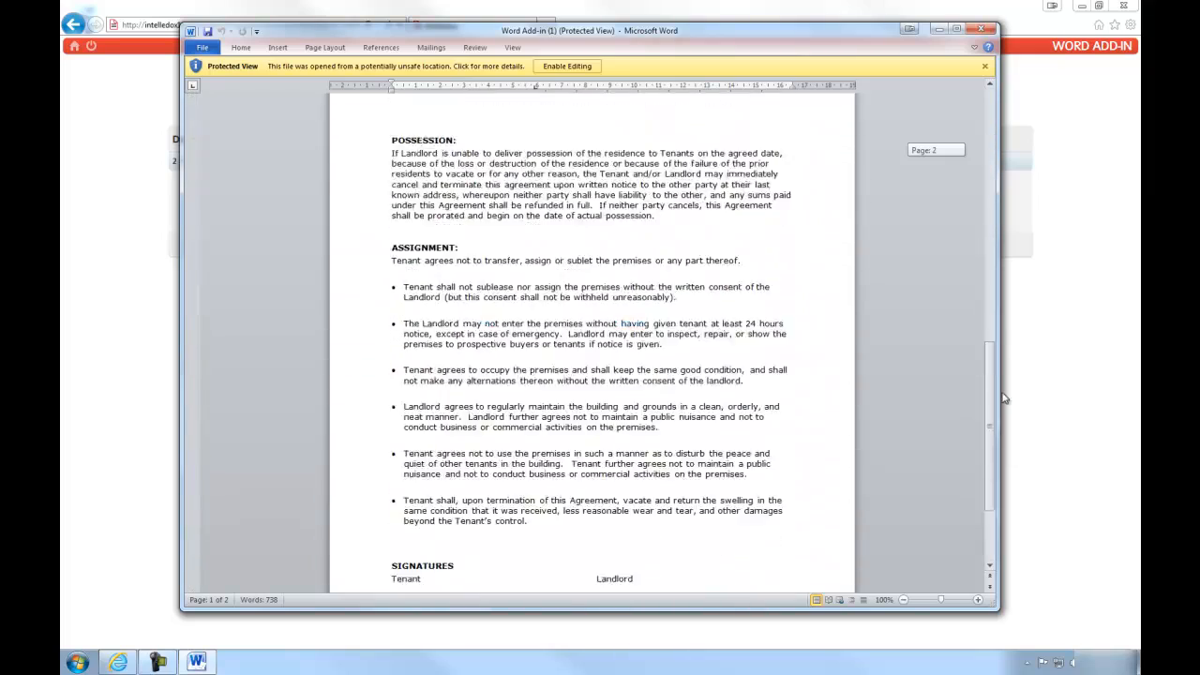
pyautogui.scroll(3)
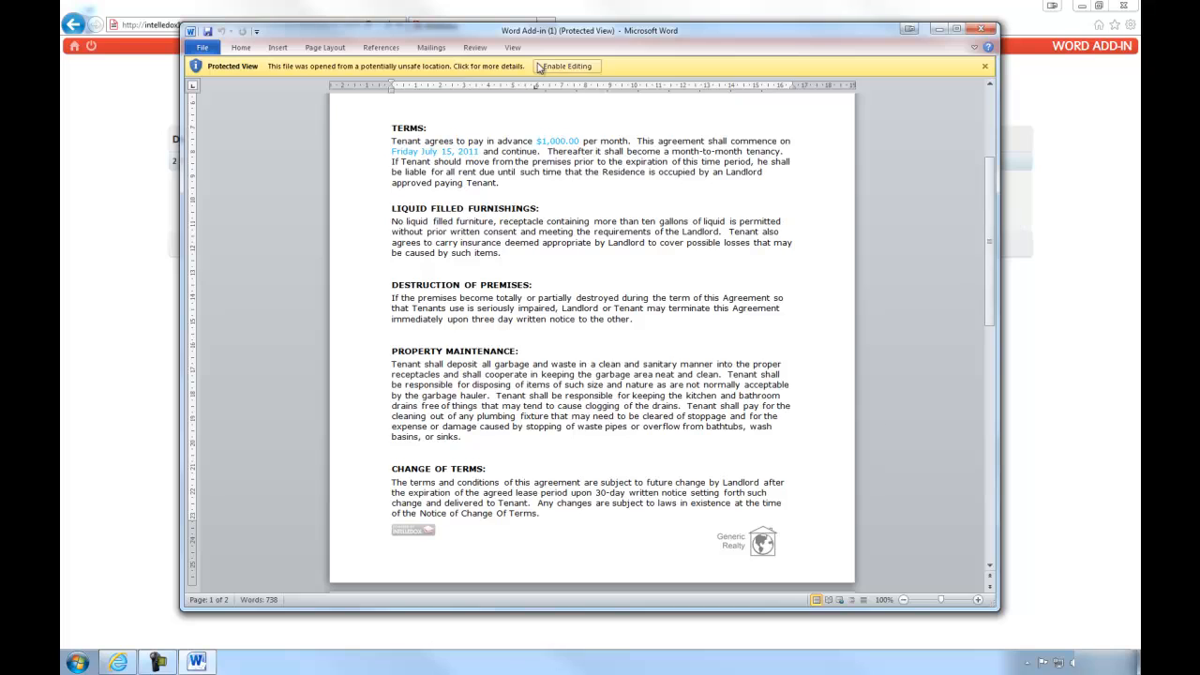
pyautogui.click(566, 66)
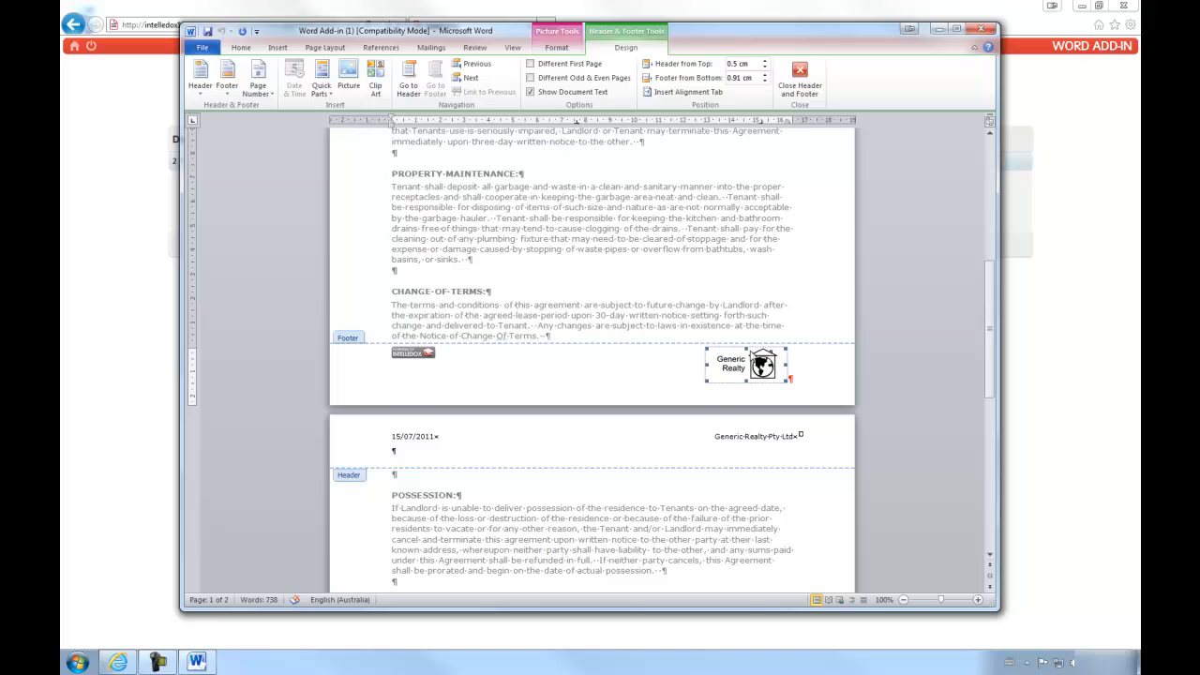
pyautogui.moveTo(792, 342)
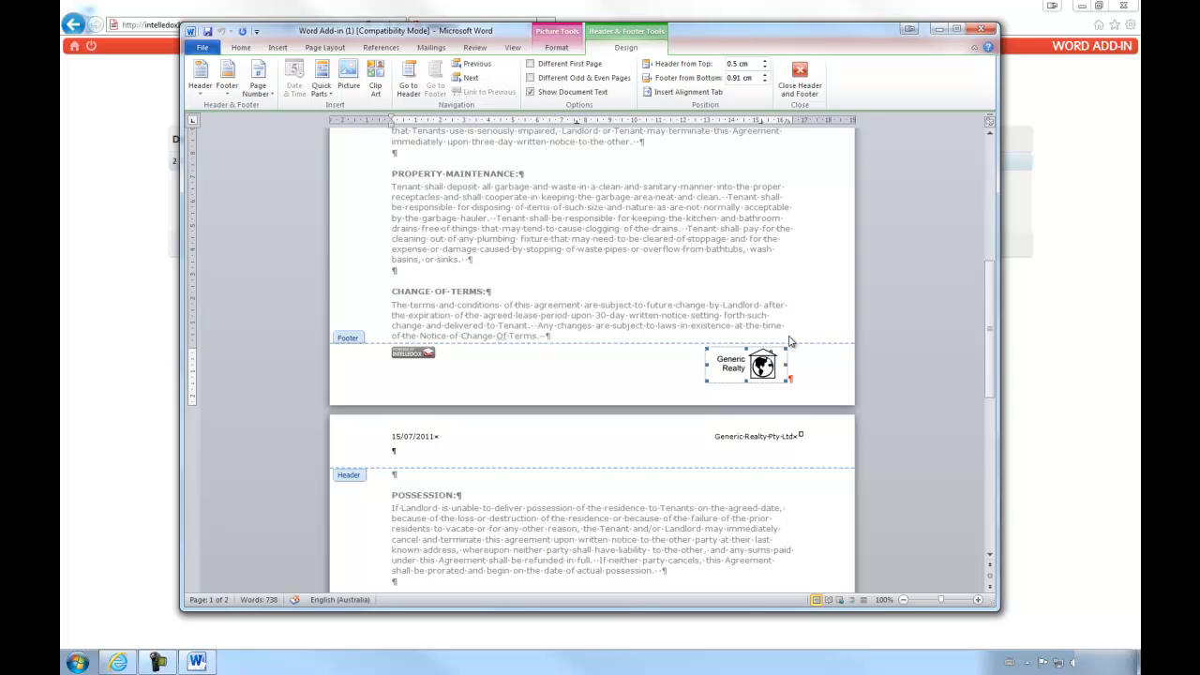
pyautogui.moveTo(774, 333)
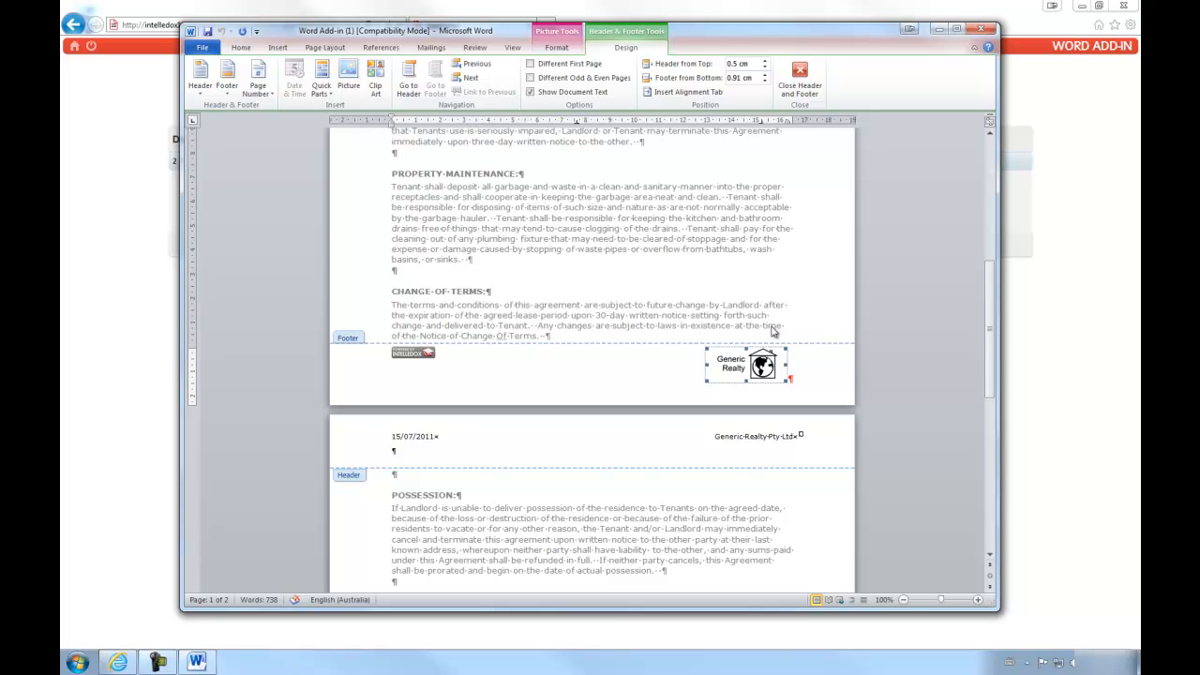
pyautogui.click(277, 47)
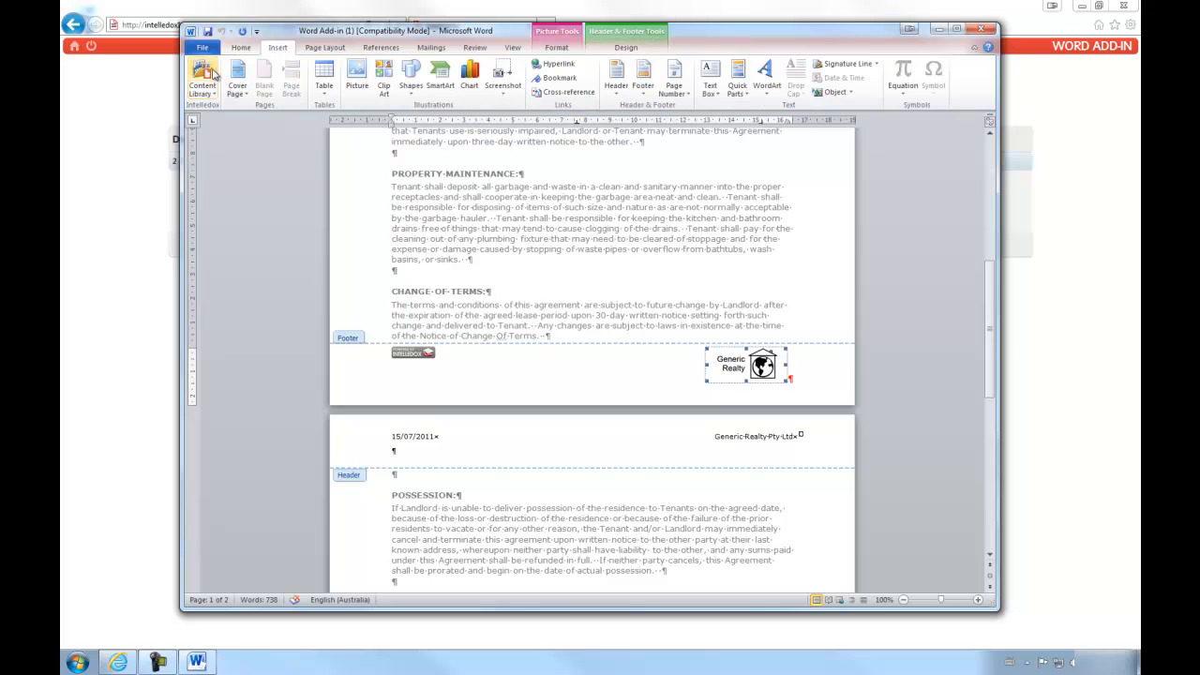
pyautogui.click(202, 78)
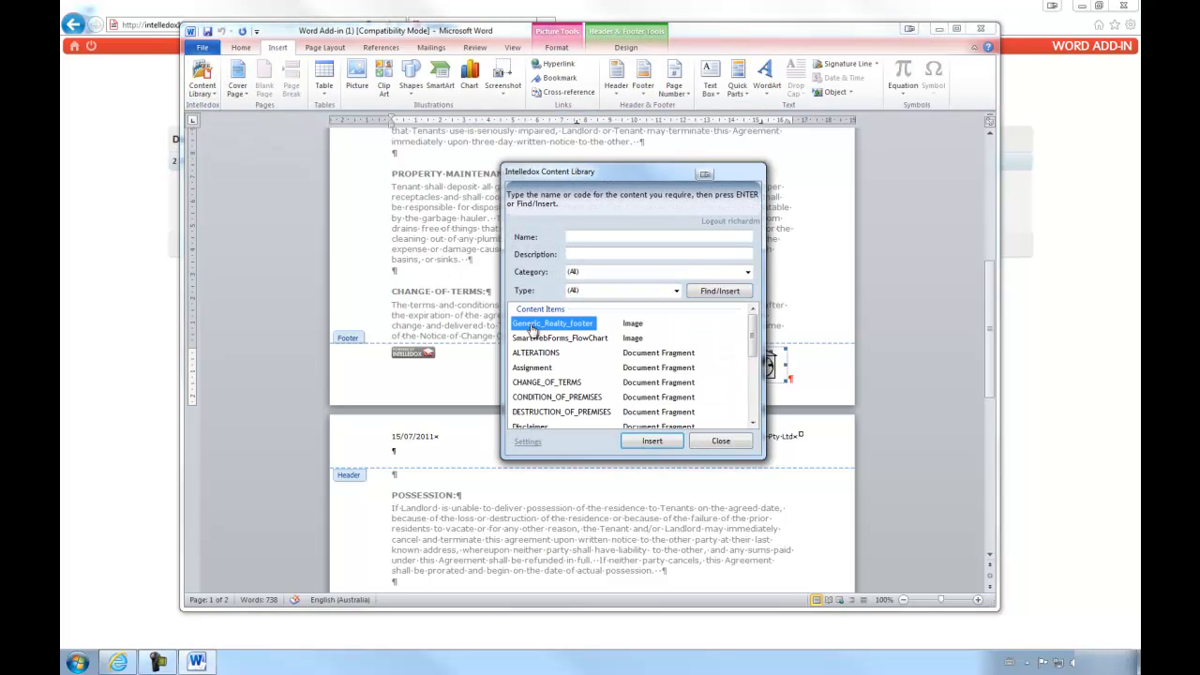
pyautogui.click(720, 441)
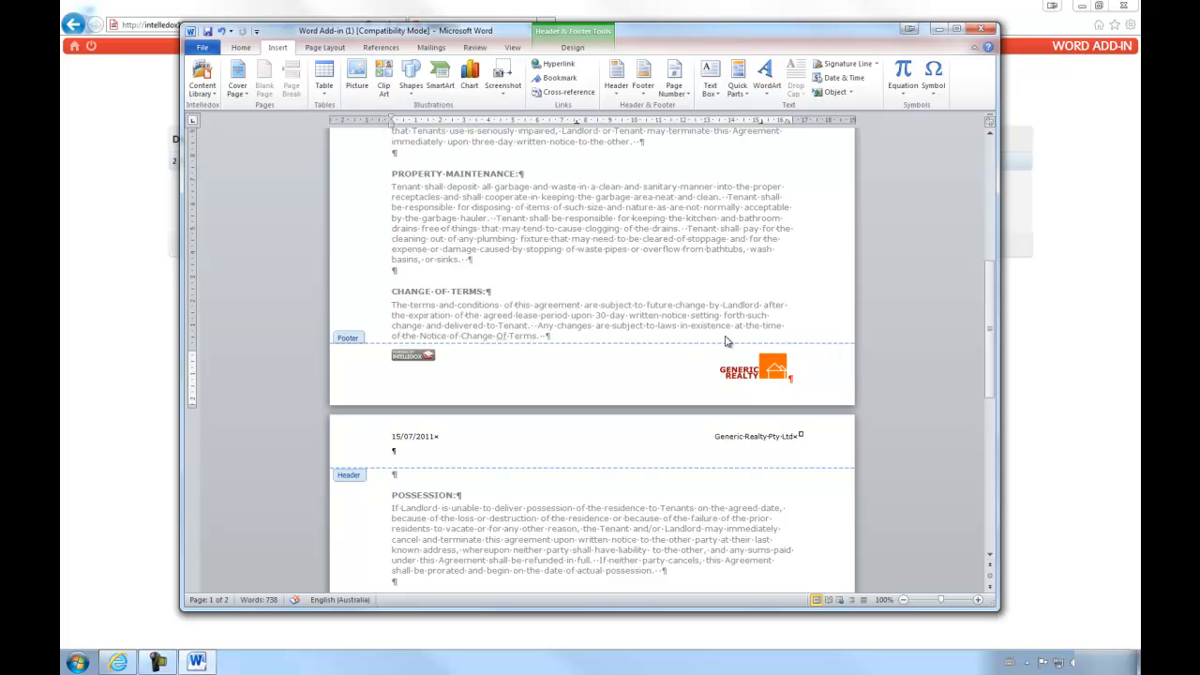
pyautogui.scroll(-3)
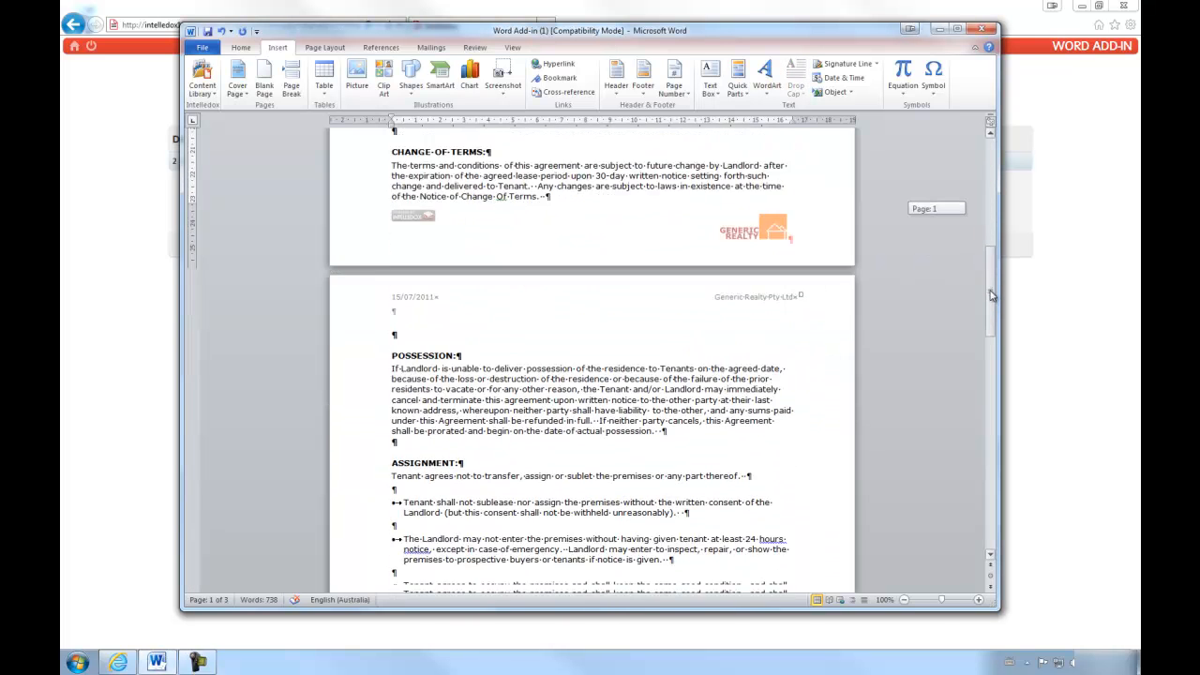
pyautogui.scroll(-3)
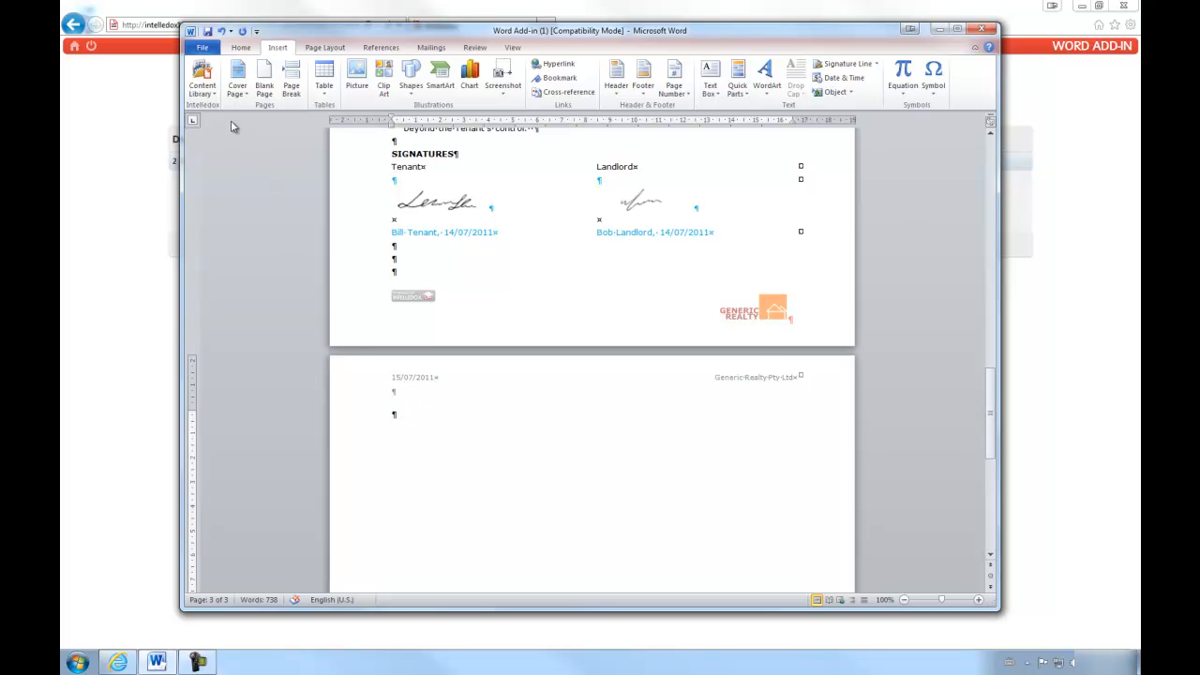
pyautogui.click(201, 80)
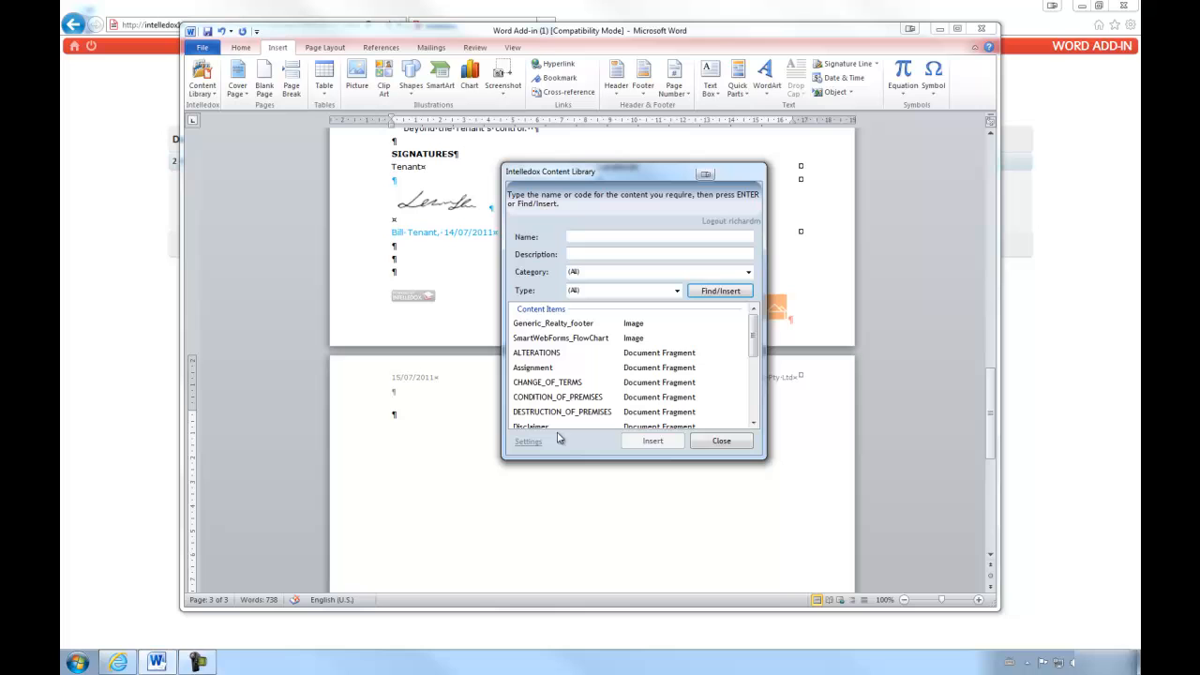
pyautogui.moveTo(762, 359)
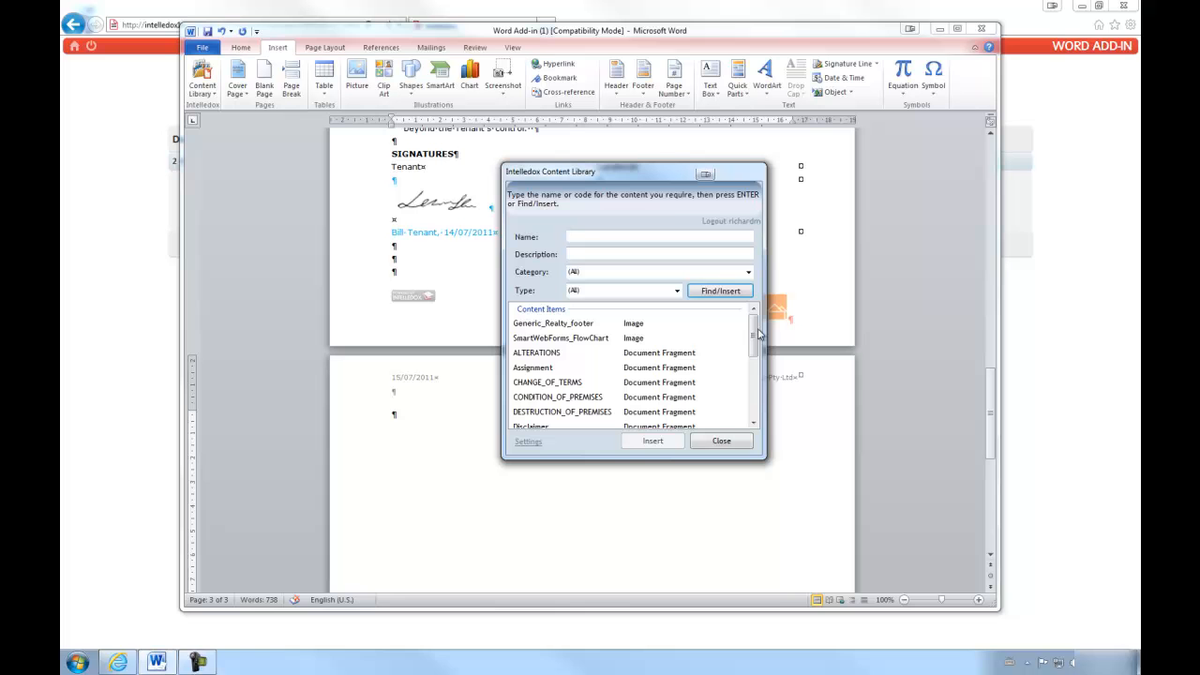
pyautogui.scroll(-3)
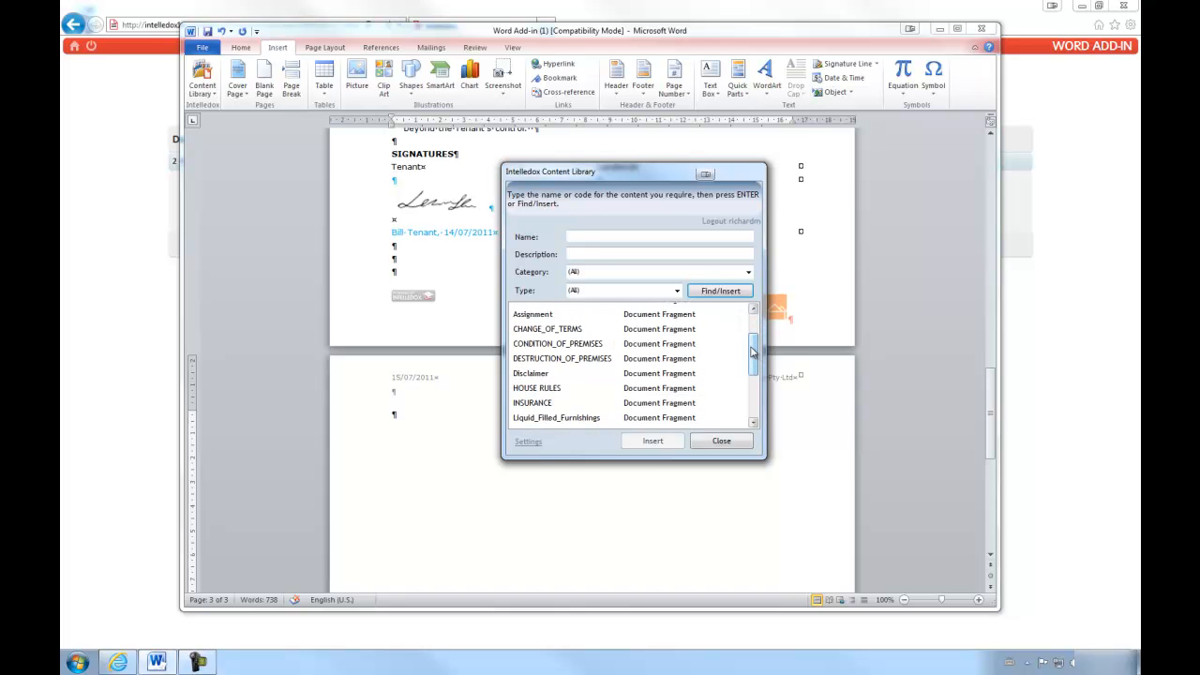
pyautogui.click(721, 441)
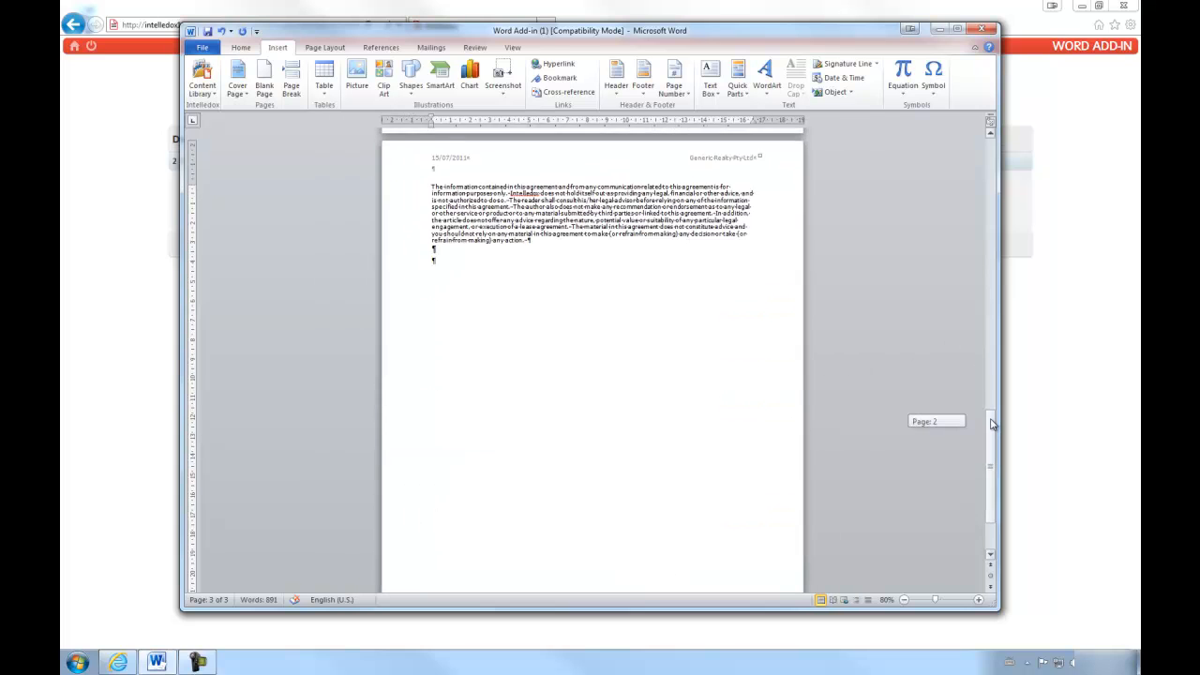
pyautogui.scroll(3)
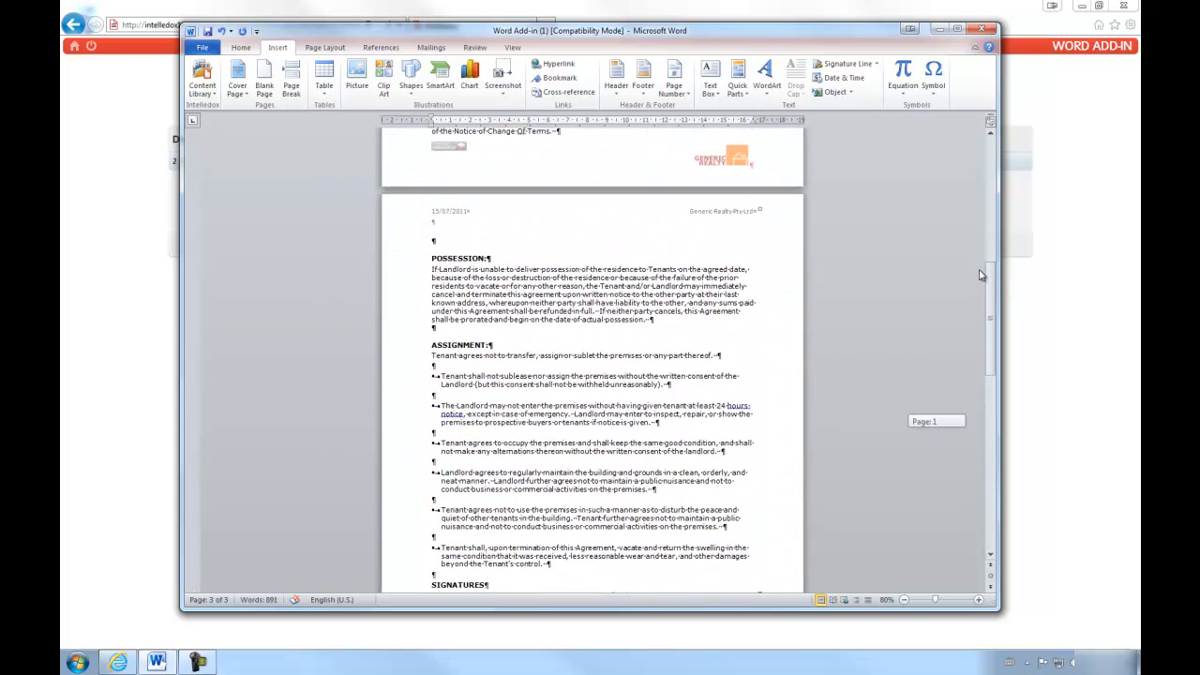
pyautogui.scroll(3)
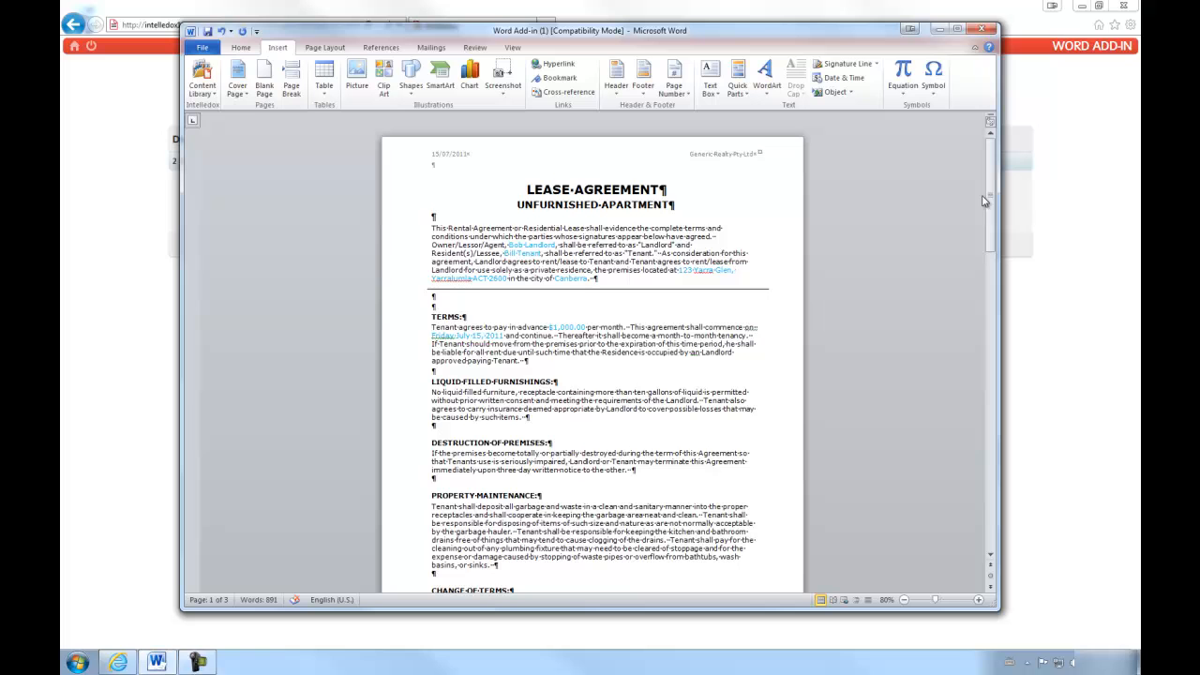
# Create a new blank Word document
pyautogui.click(202, 47)
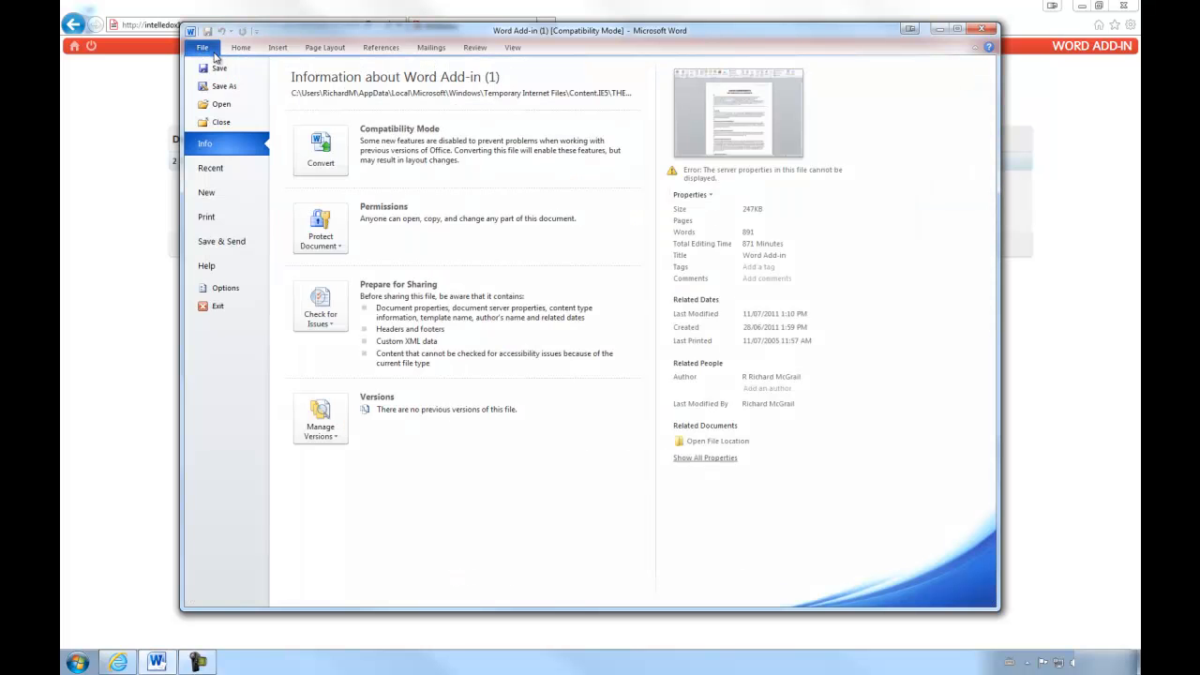
pyautogui.click(206, 192)
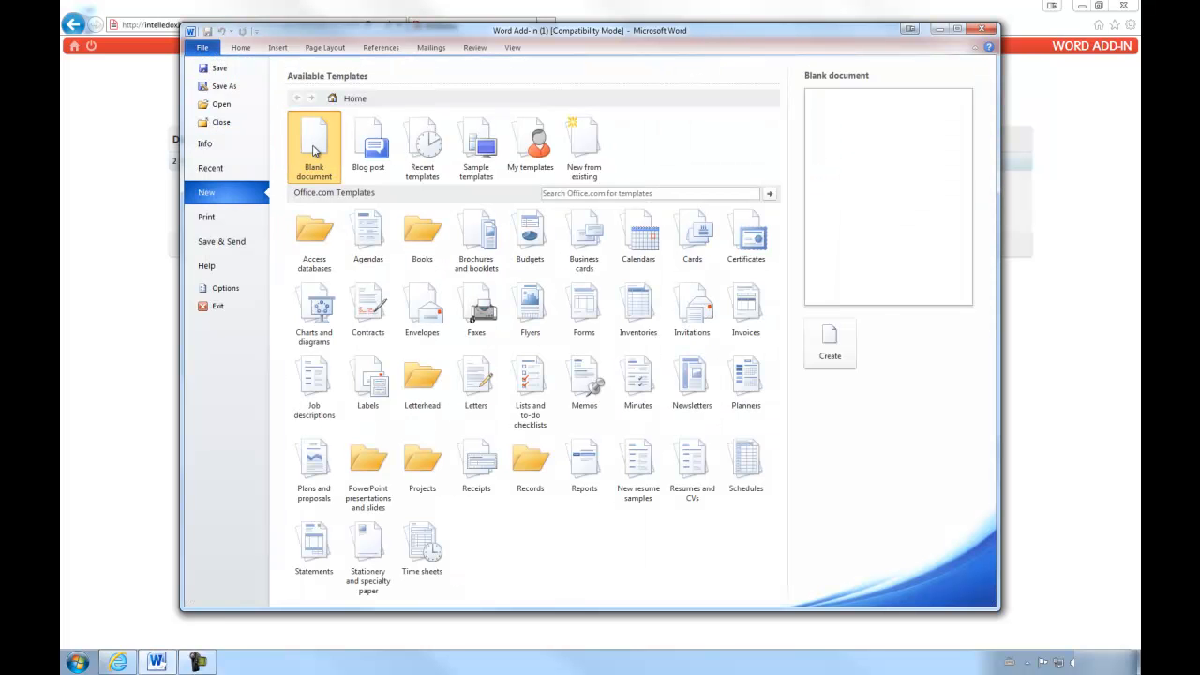
pyautogui.click(829, 342)
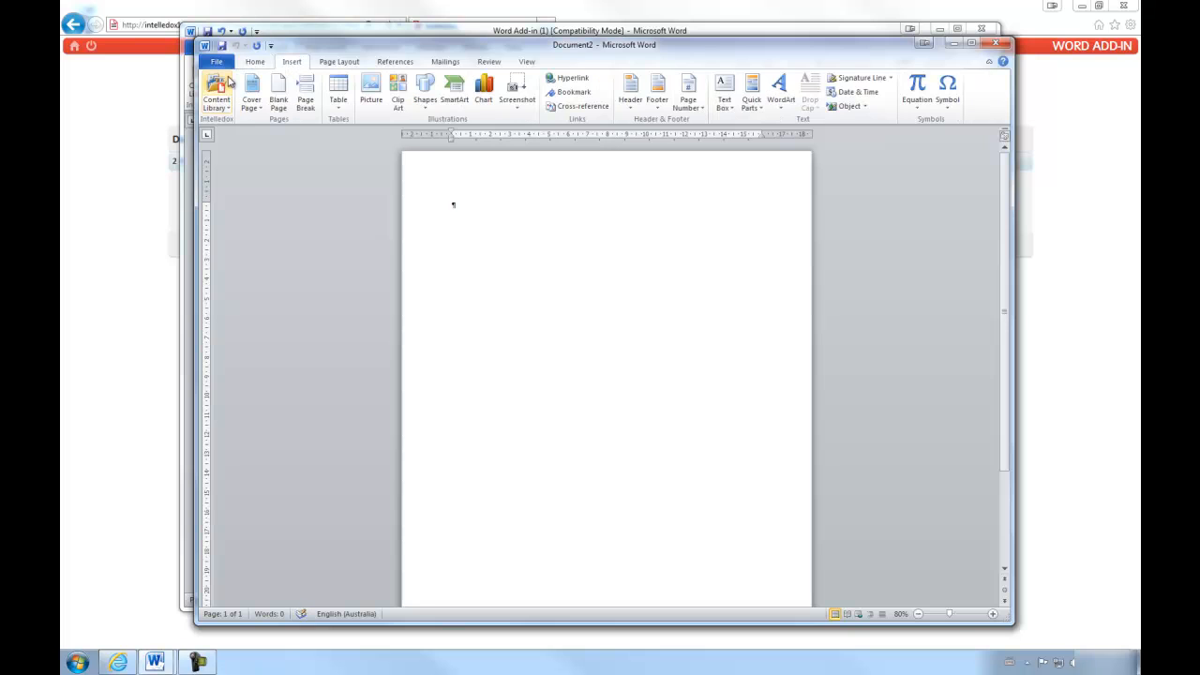
# Insert the SmartWebForms_Header fragment from the Content Library
pyautogui.click(215, 94)
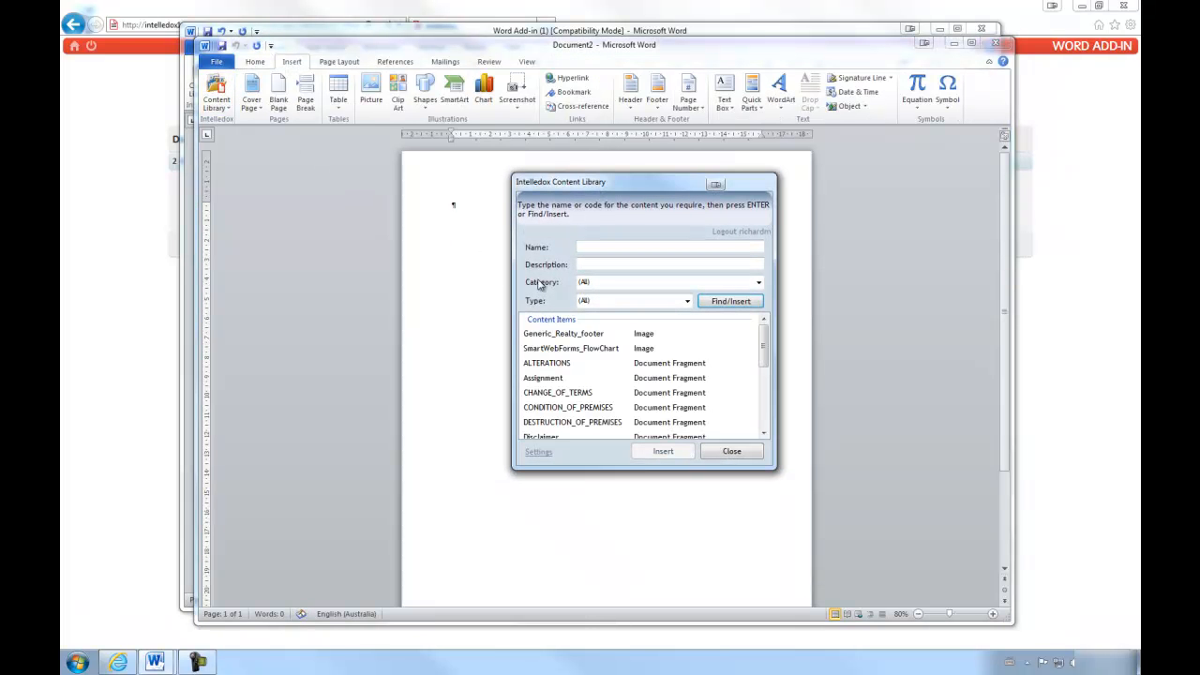
pyautogui.scroll(-3)
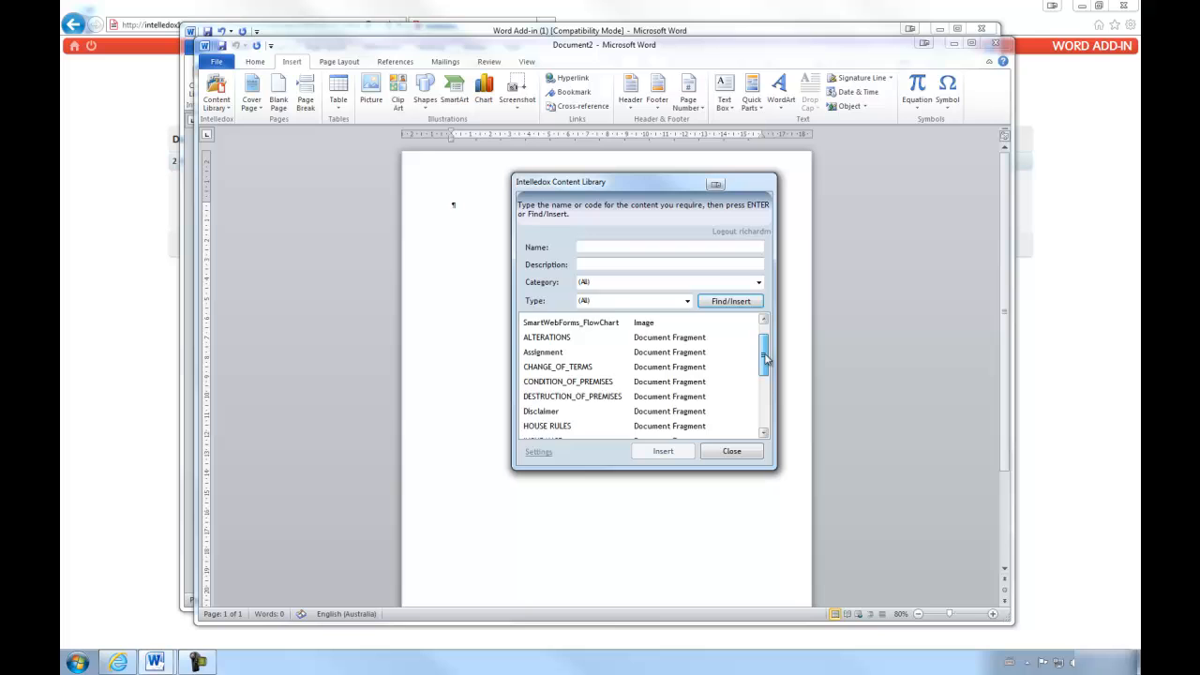
pyautogui.scroll(-3)
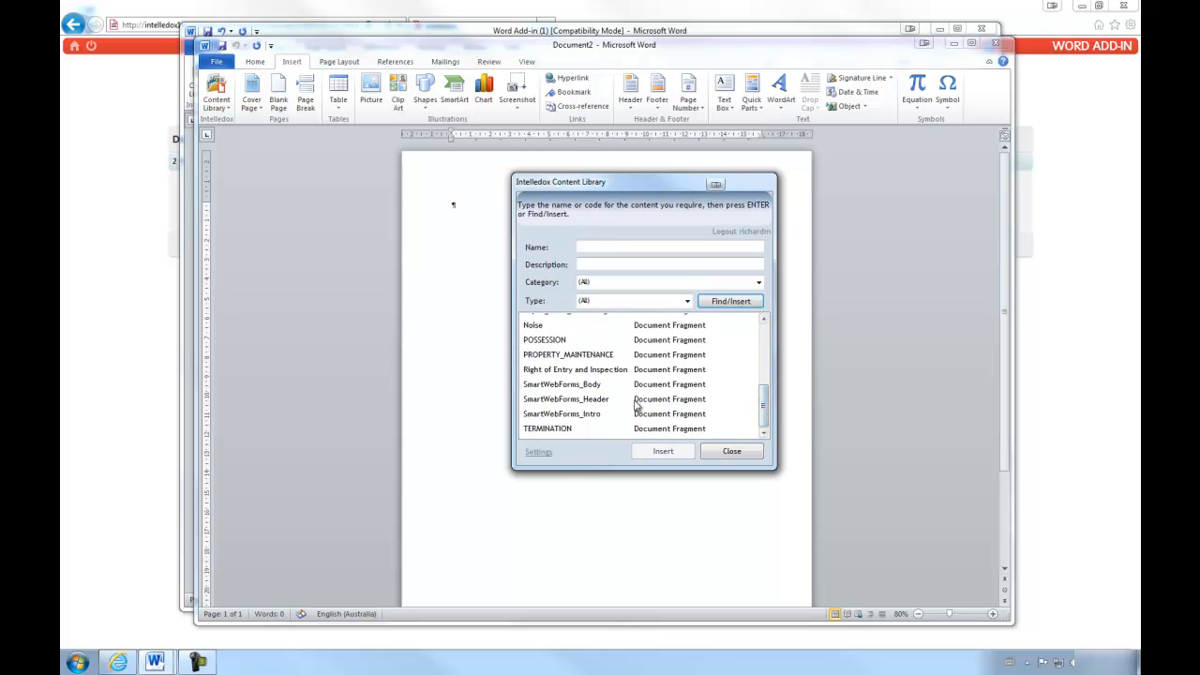
pyautogui.click(662, 451)
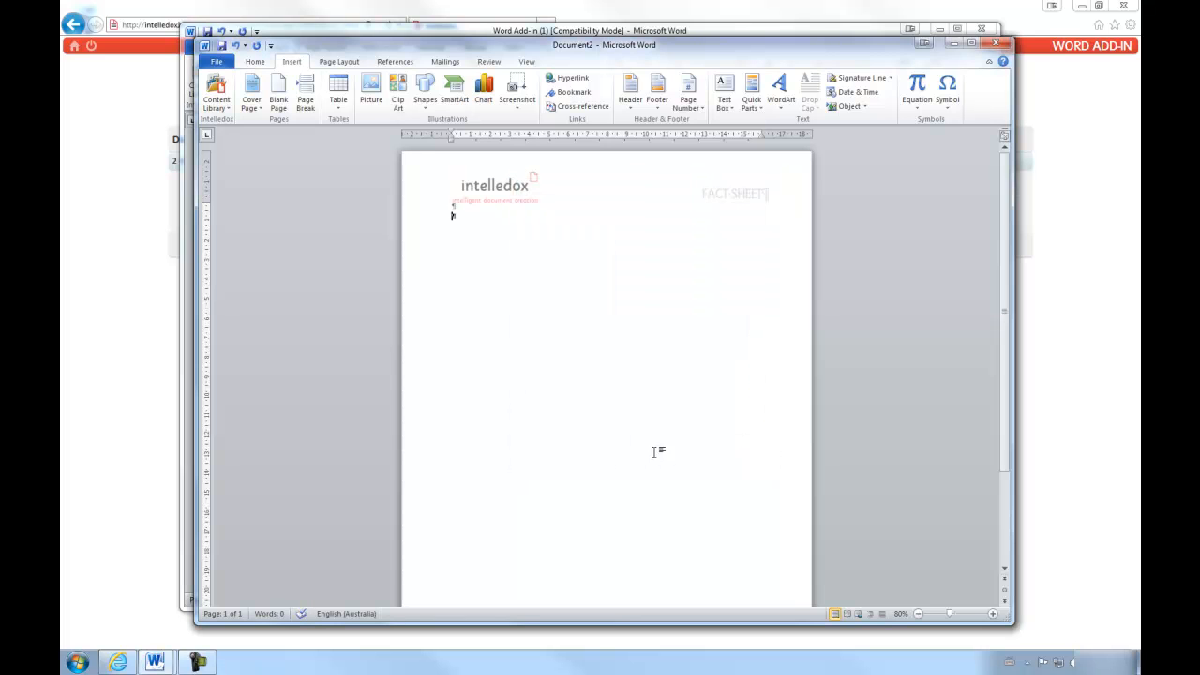
pyautogui.moveTo(216, 93)
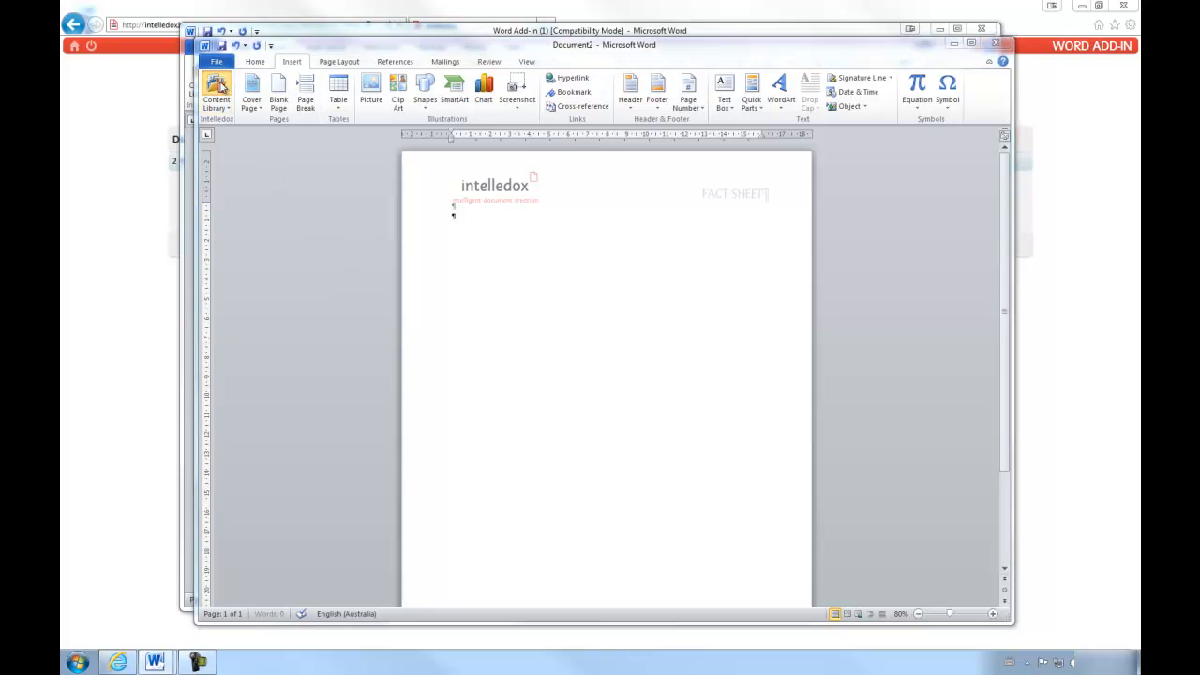
# Insert the SmartWebForms_Intro paragraph from the Content Library
pyautogui.click(215, 94)
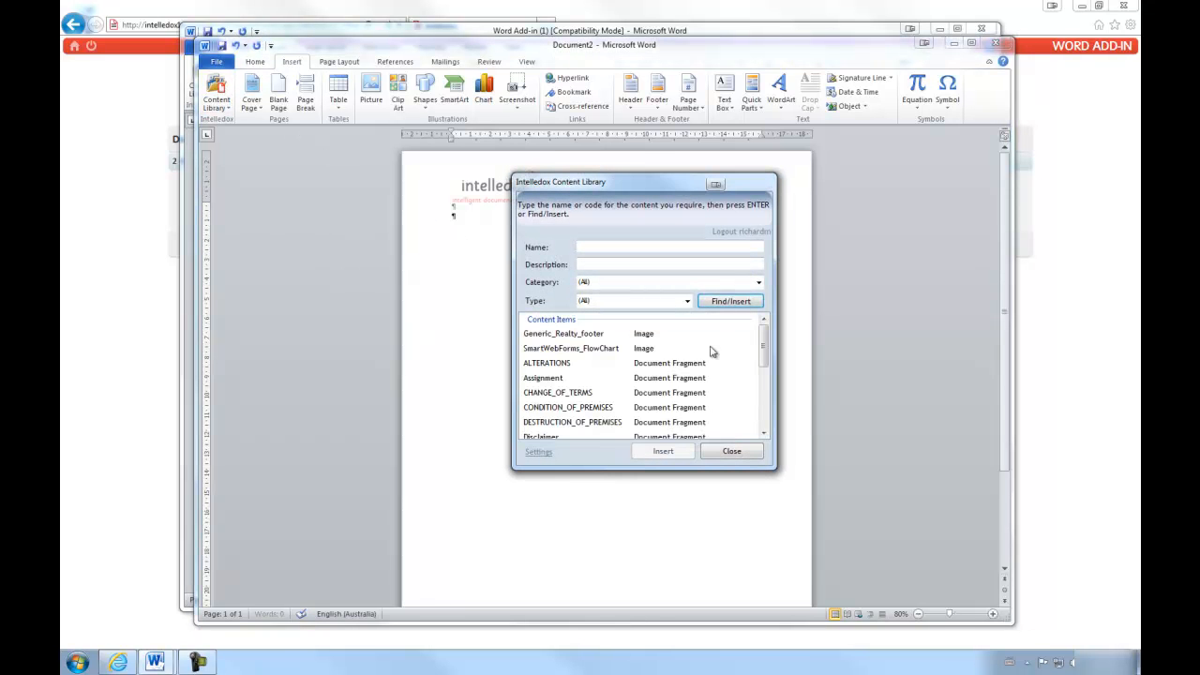
pyautogui.scroll(-3)
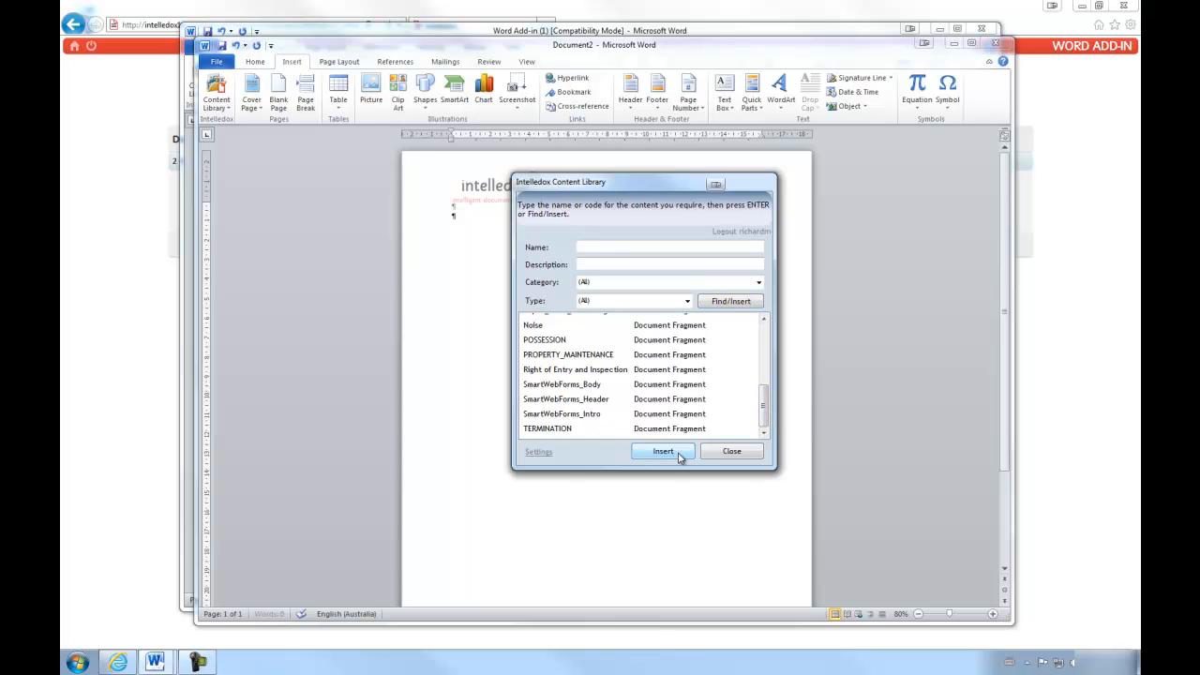
pyautogui.click(662, 451)
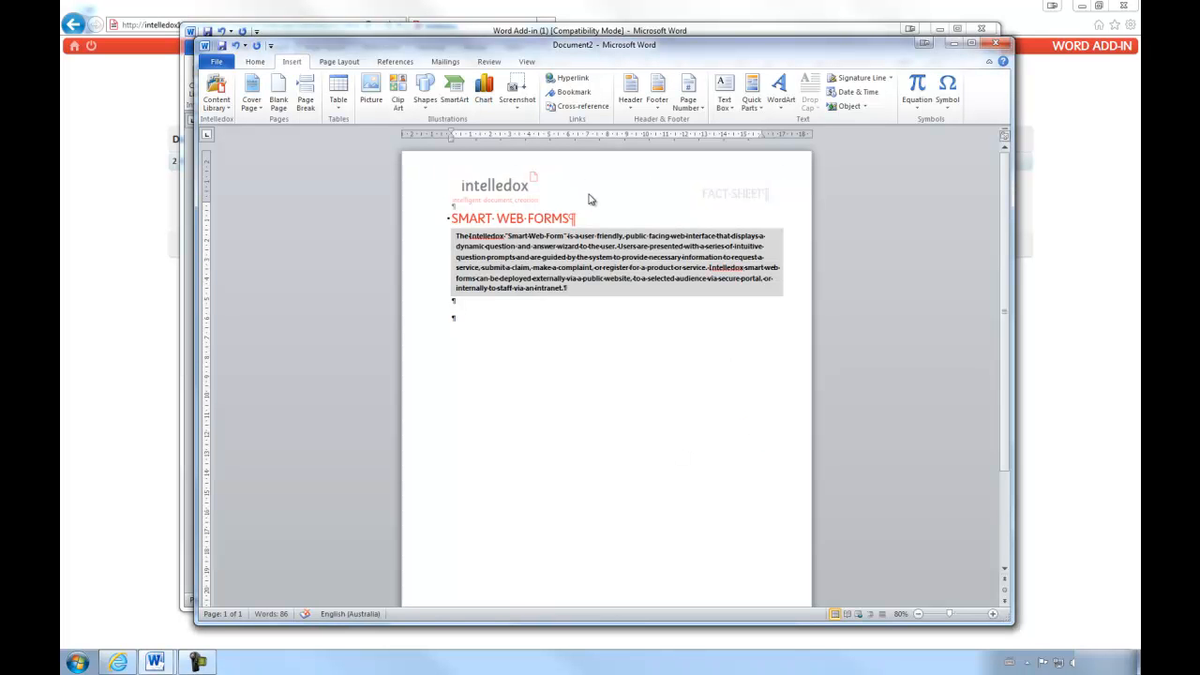
pyautogui.moveTo(331, 177)
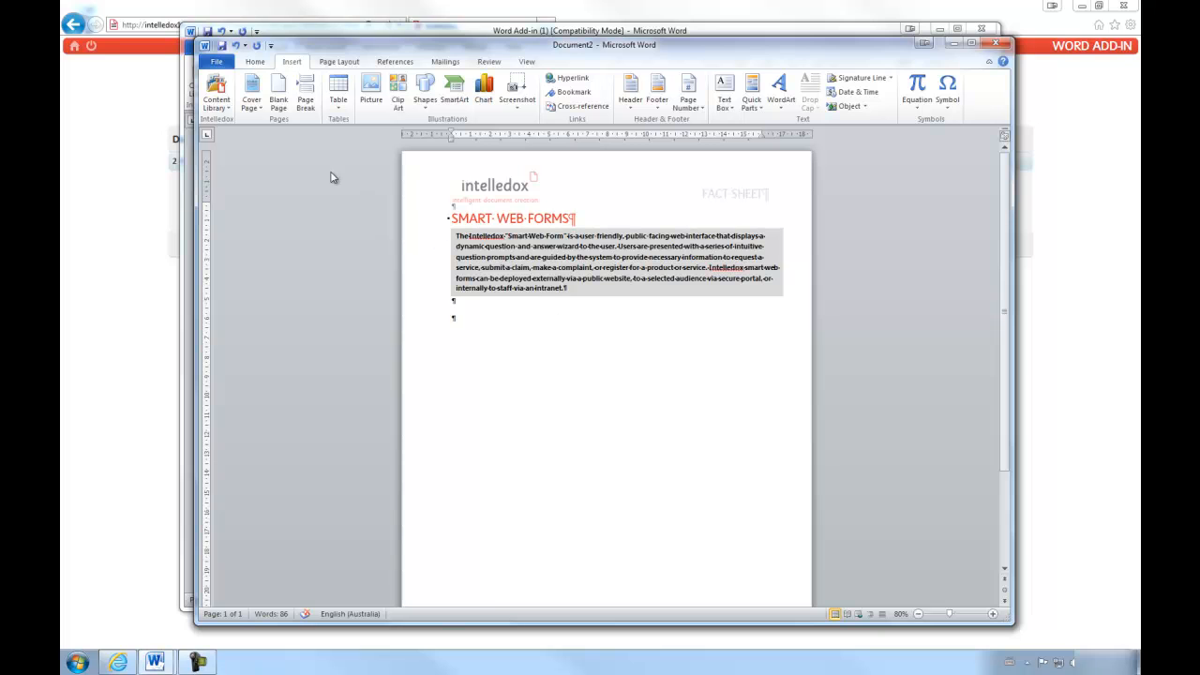
# Insert the SmartWebForms_FlowChart image below the intro
pyautogui.click(216, 96)
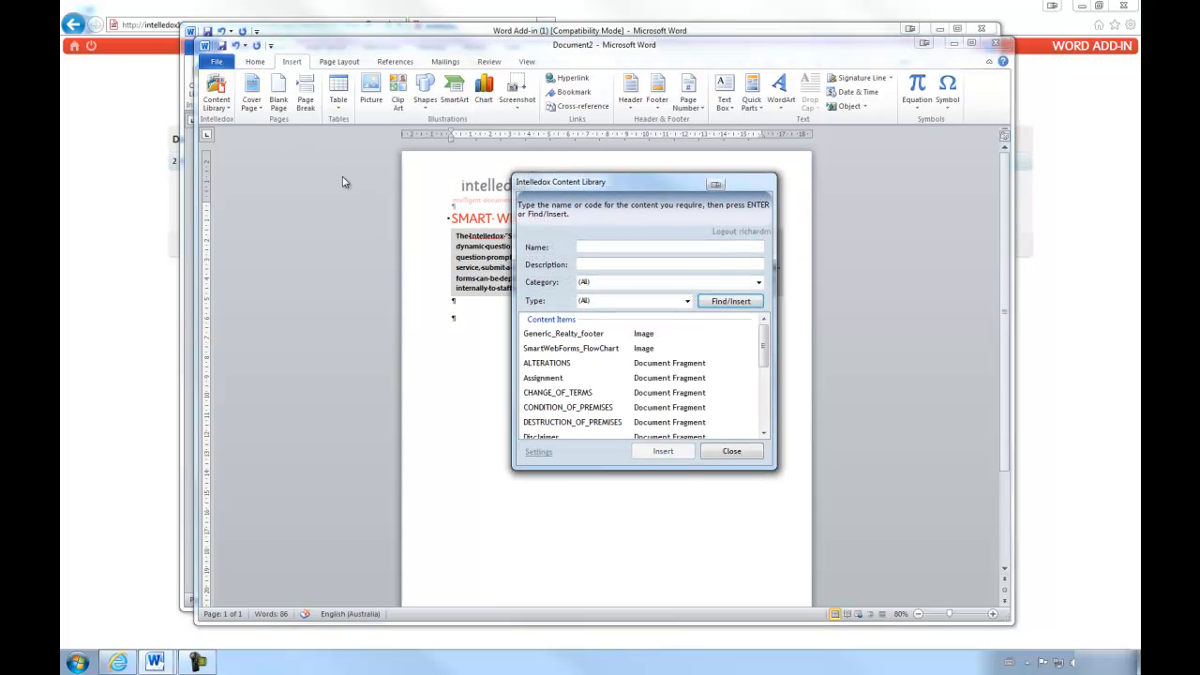
pyautogui.click(570, 348)
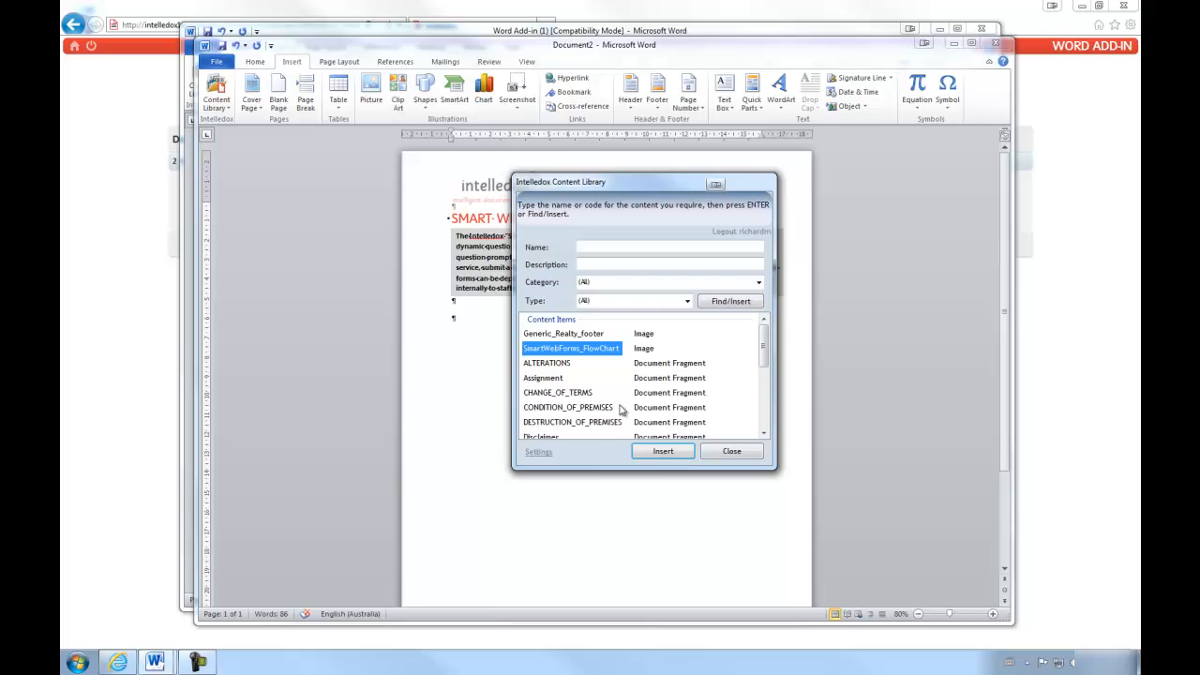
pyautogui.click(662, 451)
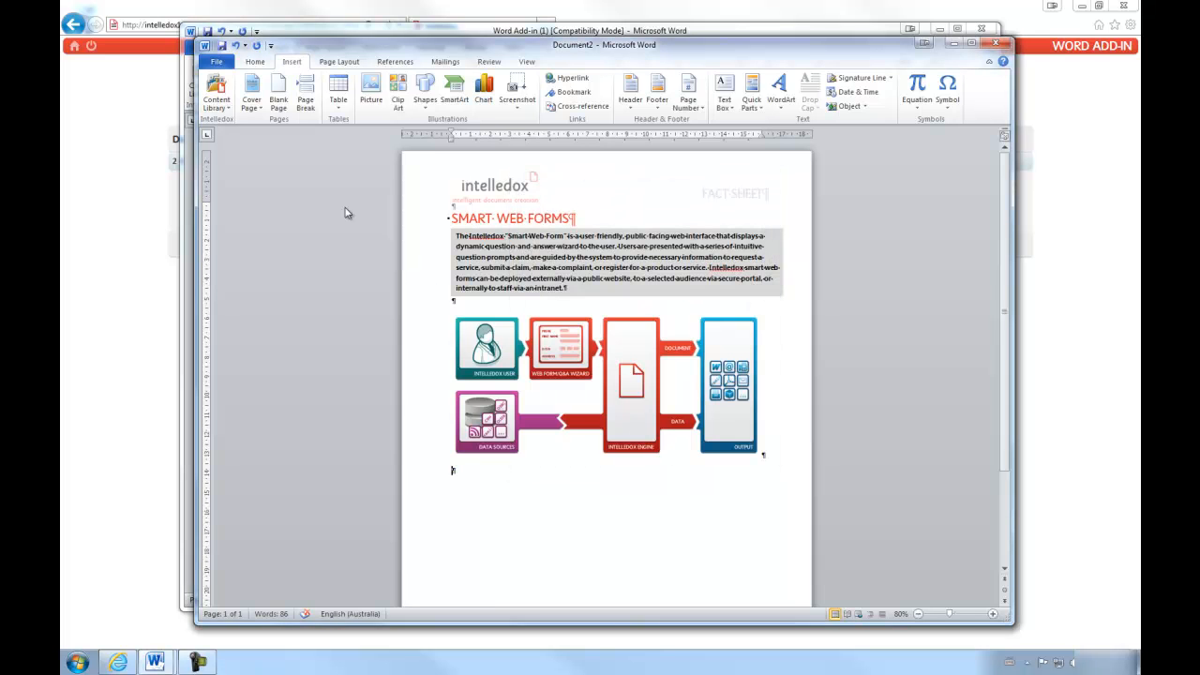
# Insert the SmartWebForms_Body fragment from the Content Library below the flowchart
pyautogui.click(216, 94)
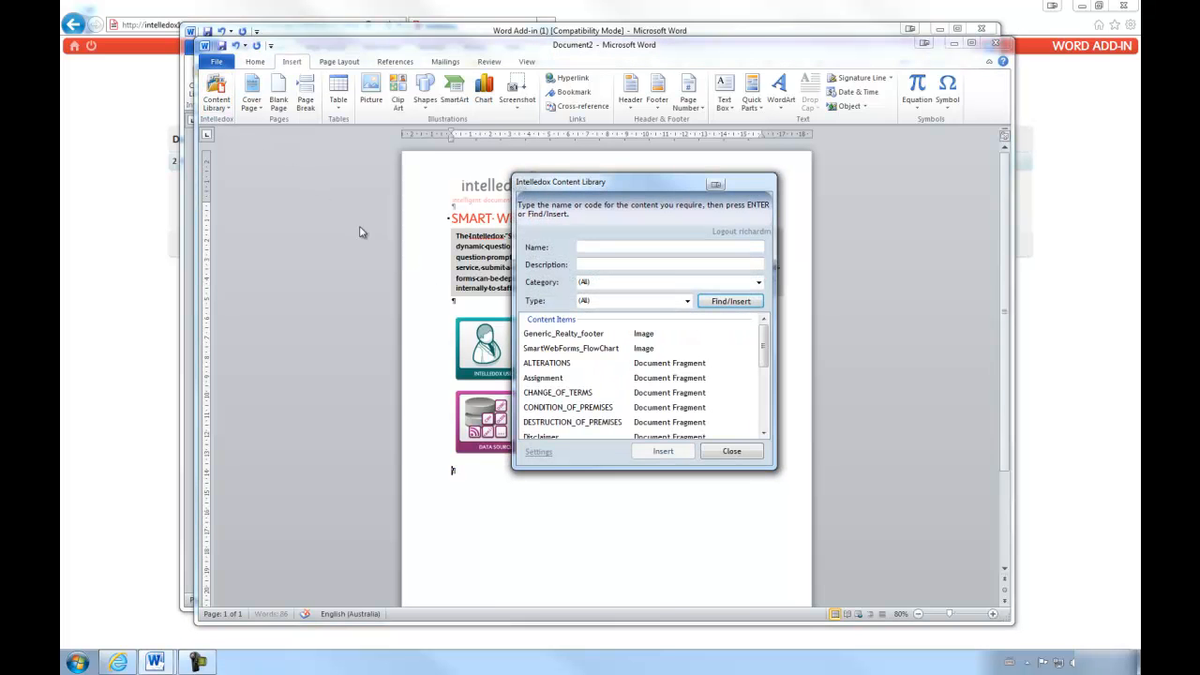
pyautogui.scroll(-3)
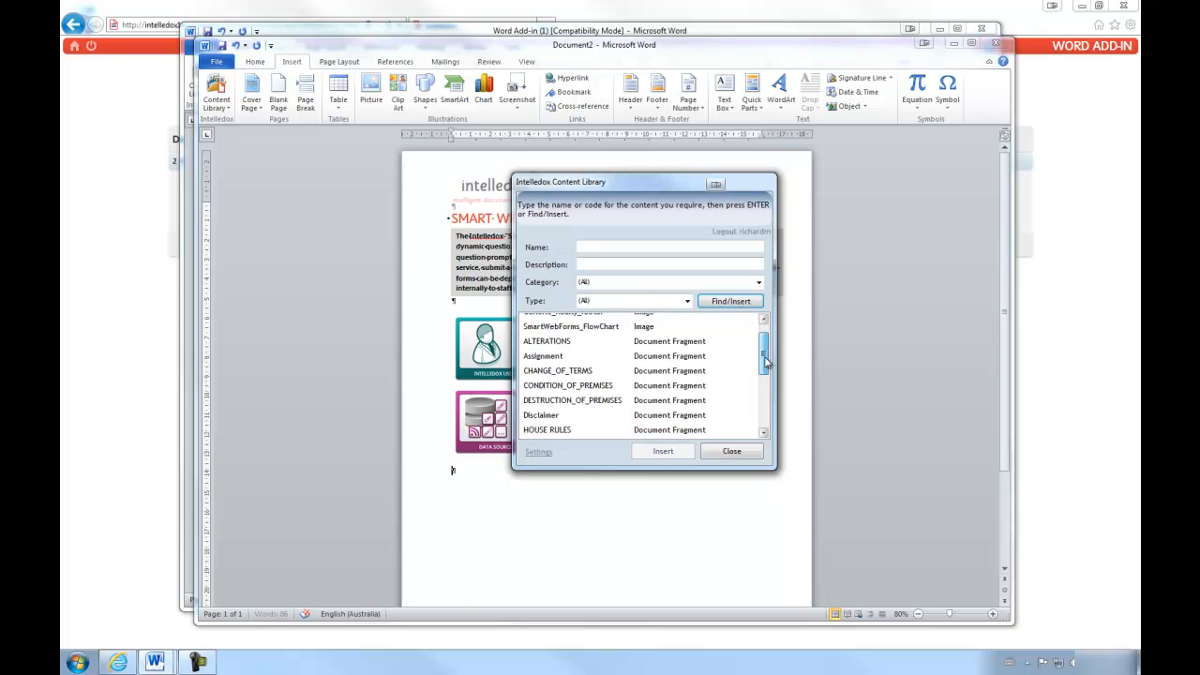
pyautogui.scroll(-3)
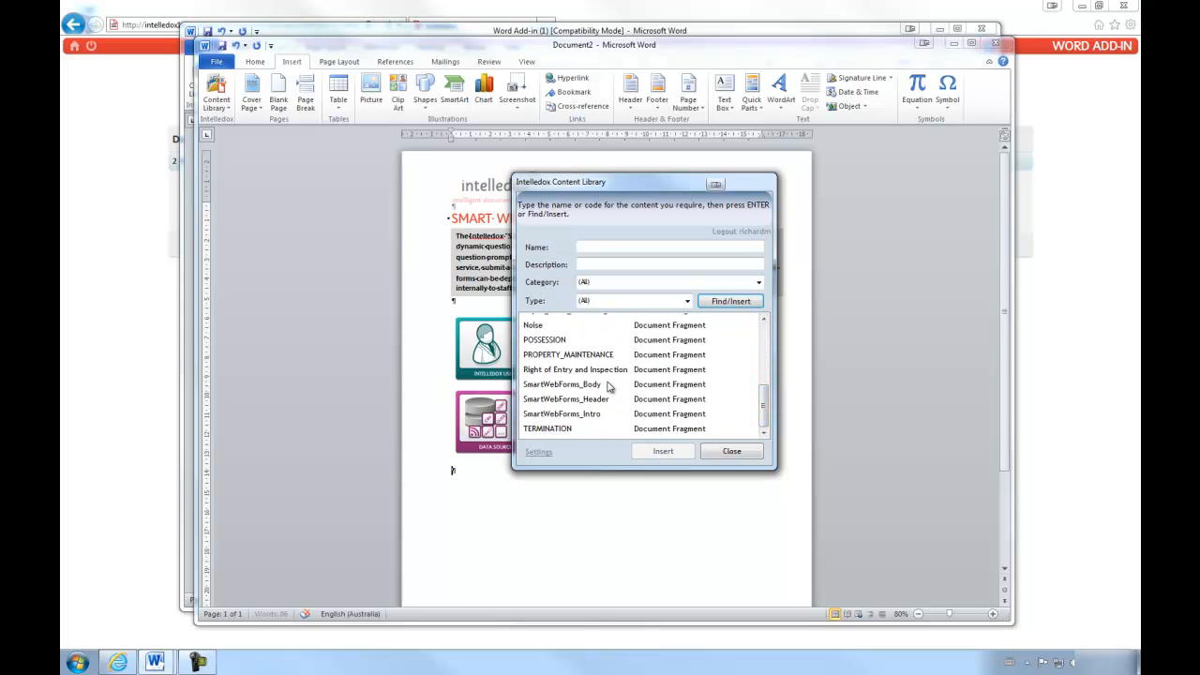
pyautogui.click(561, 384)
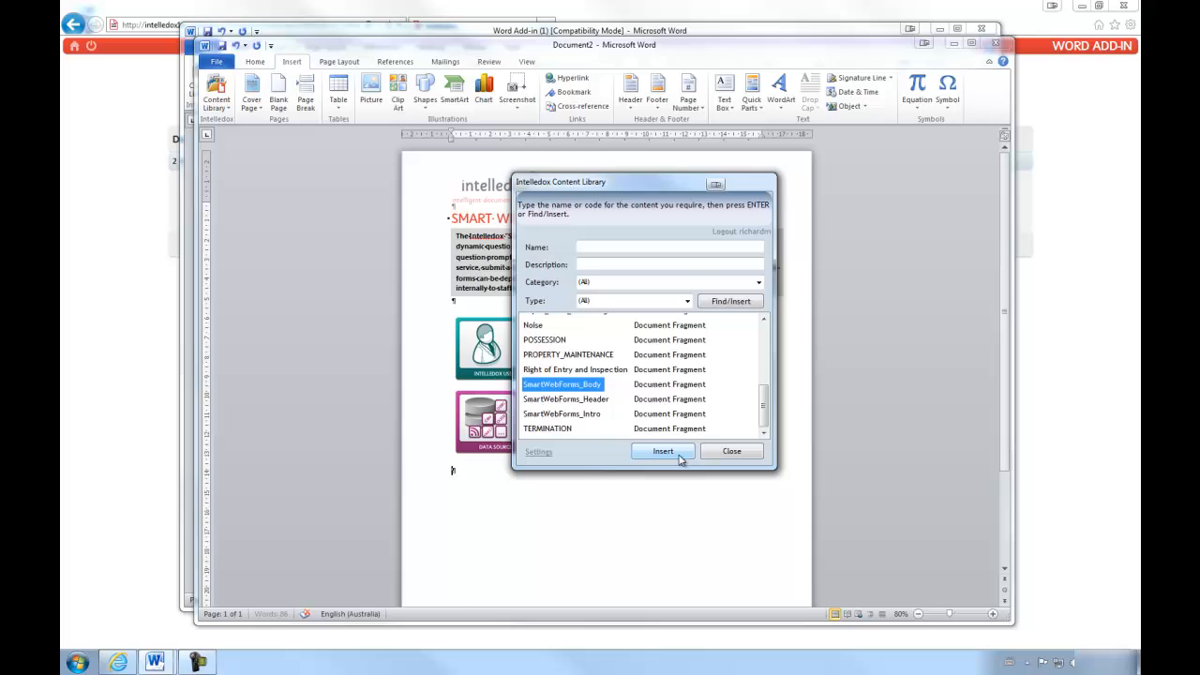
pyautogui.click(663, 451)
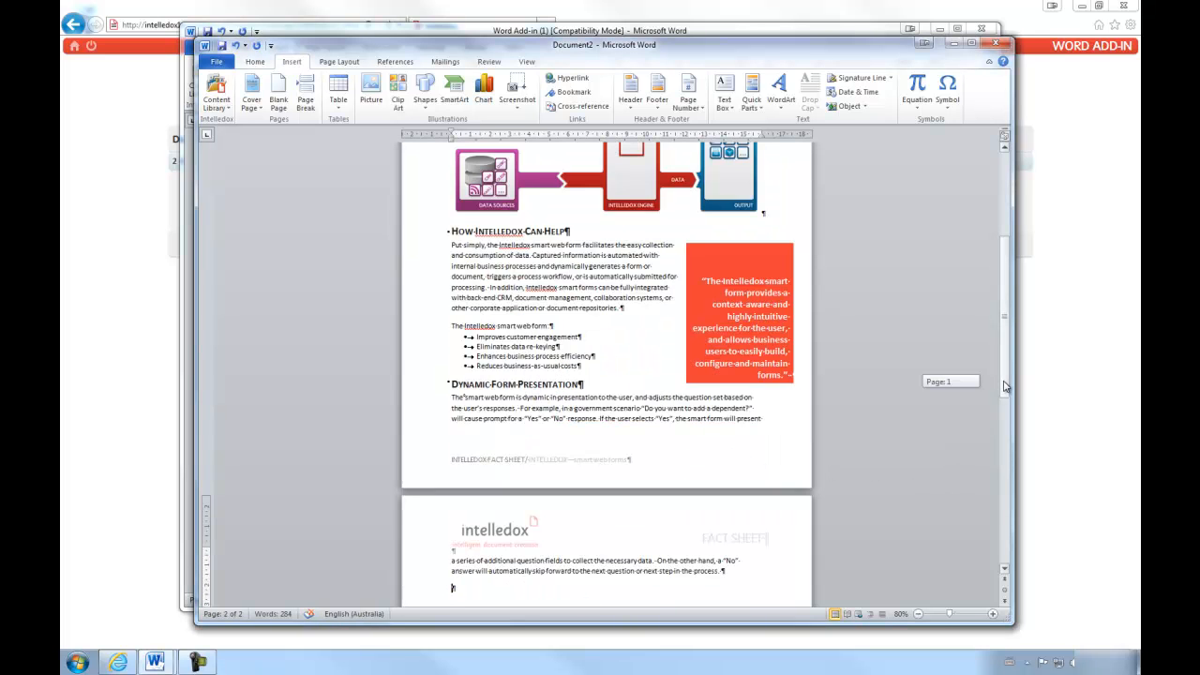
pyautogui.scroll(3)
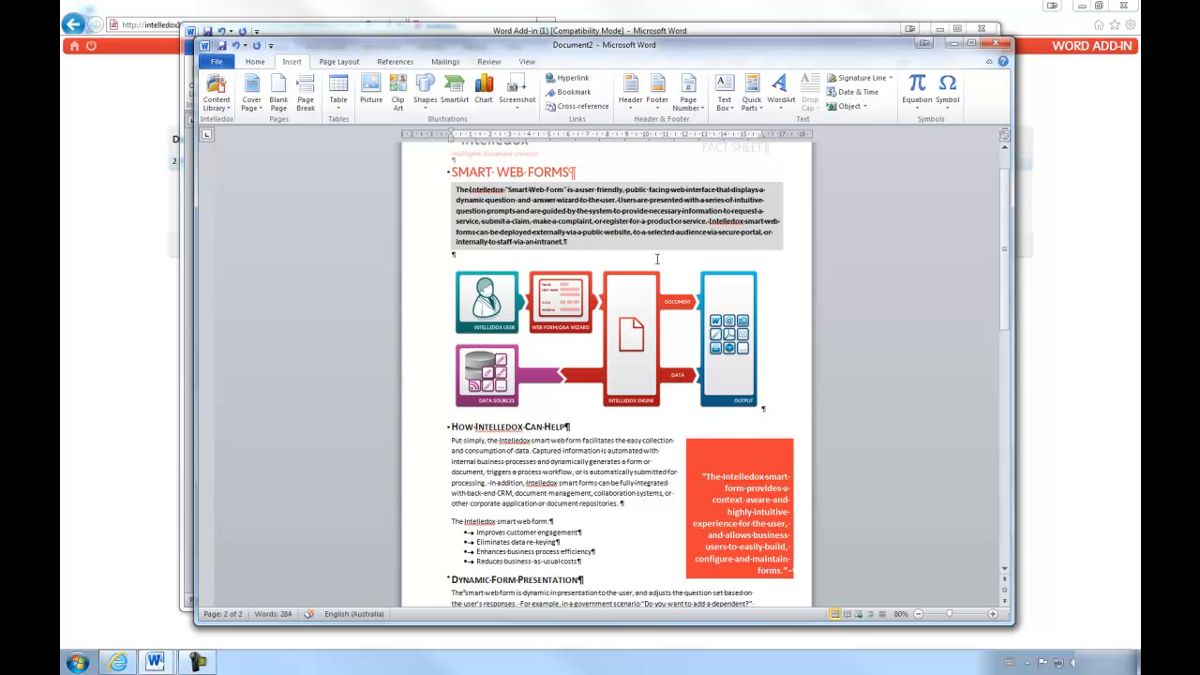
pyautogui.moveTo(682, 402)
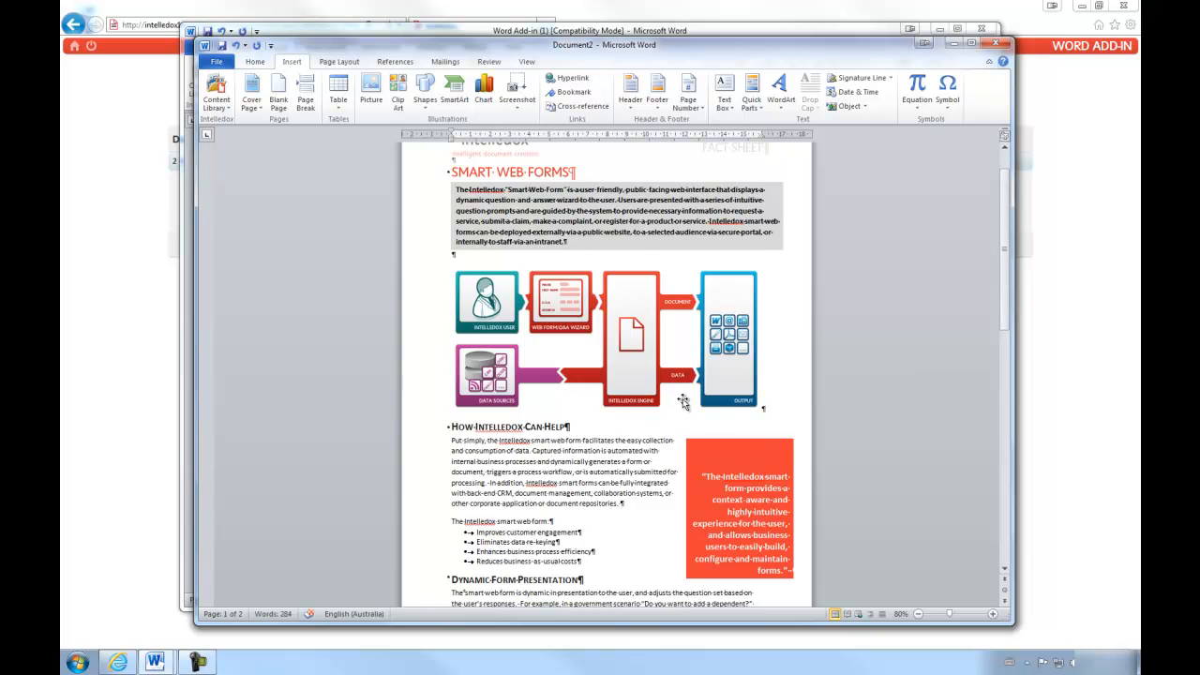